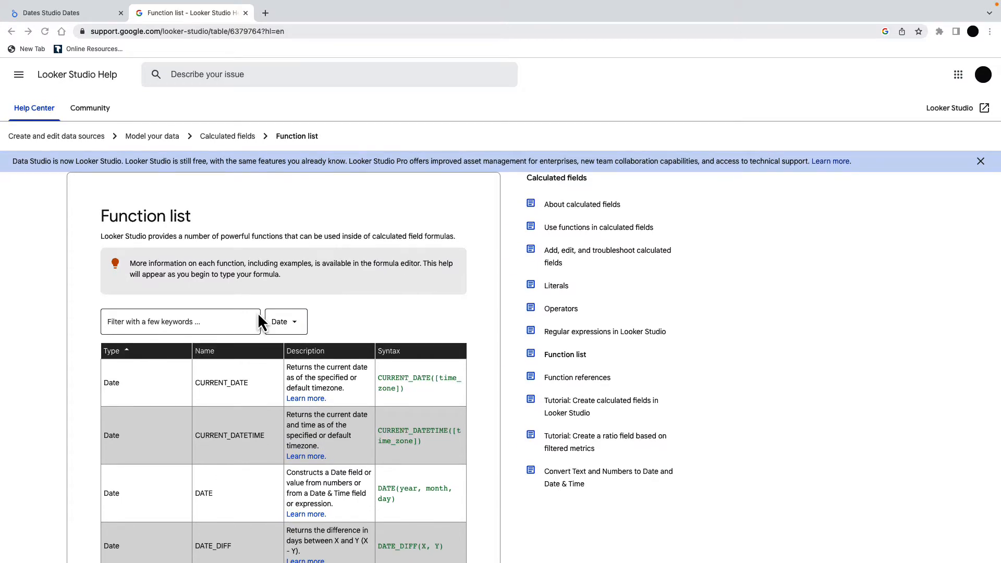
mouse_move(319, 296)
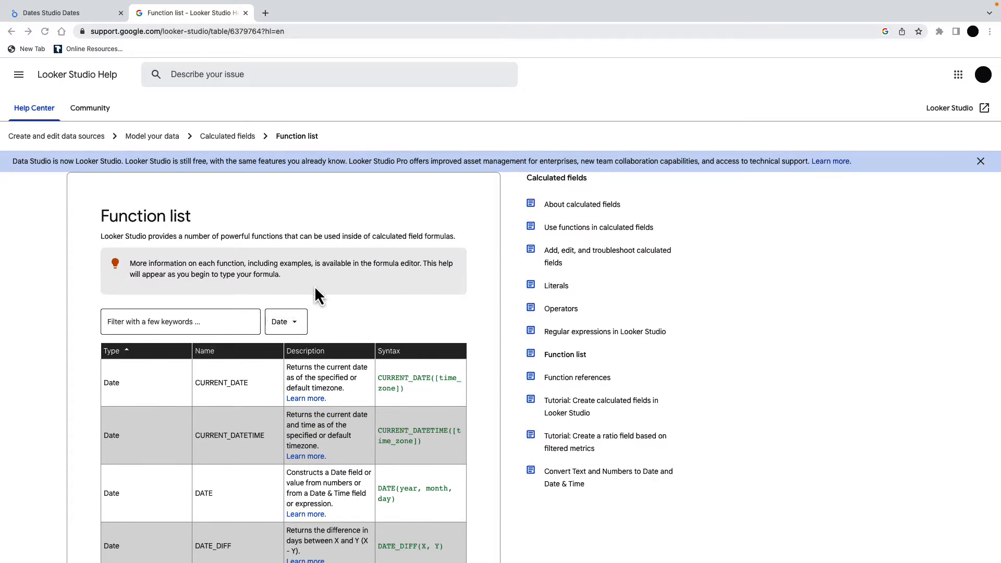
Browse the Date functions list in Looker Studio Help, then return to the Dates Studio Dates report
scroll("down", 3)
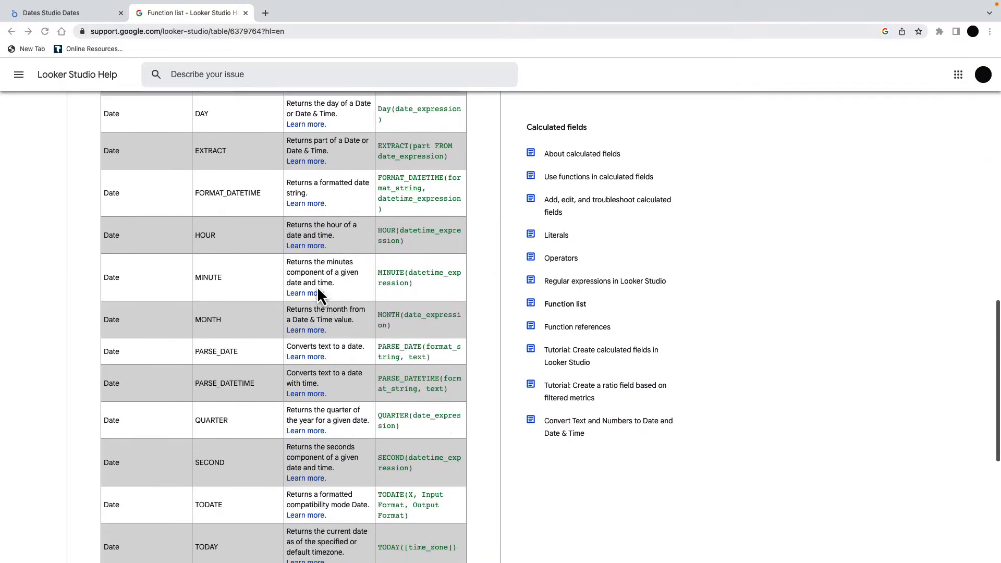
scroll("down", 3)
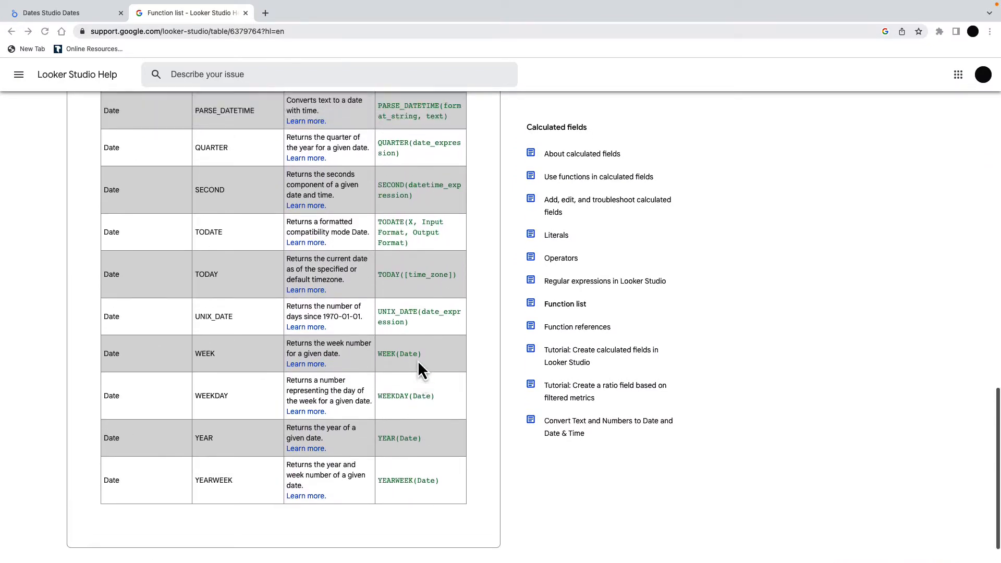
scroll("up", 3)
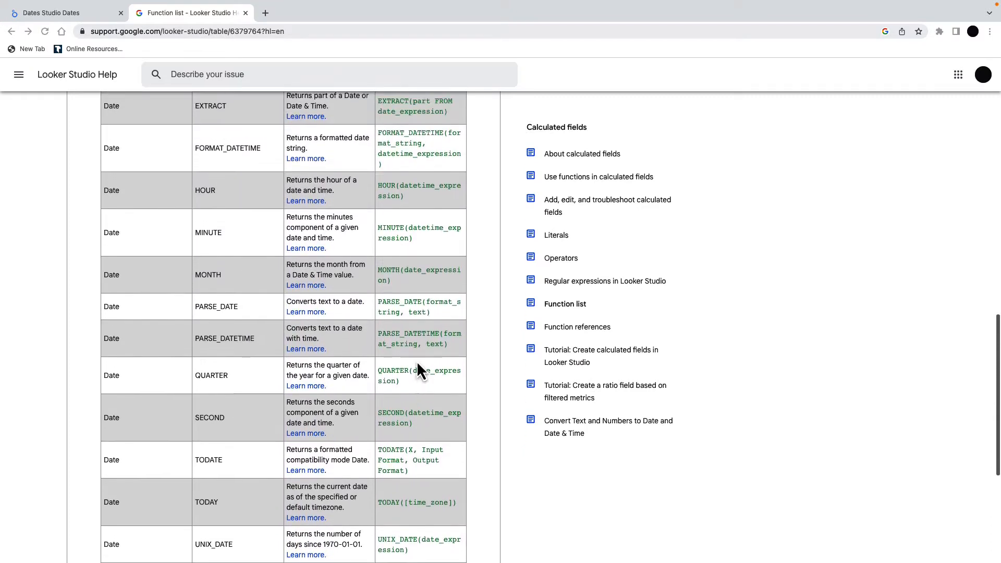
left_click(63, 12)
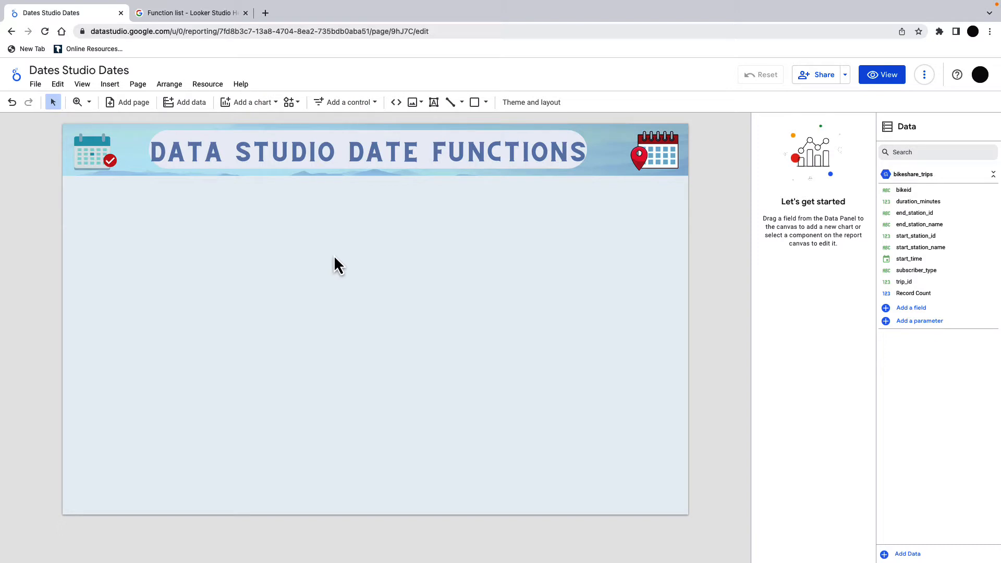
Insert a Table chart showing start_time with Record Count from bikeshare_trips
left_click(250, 102)
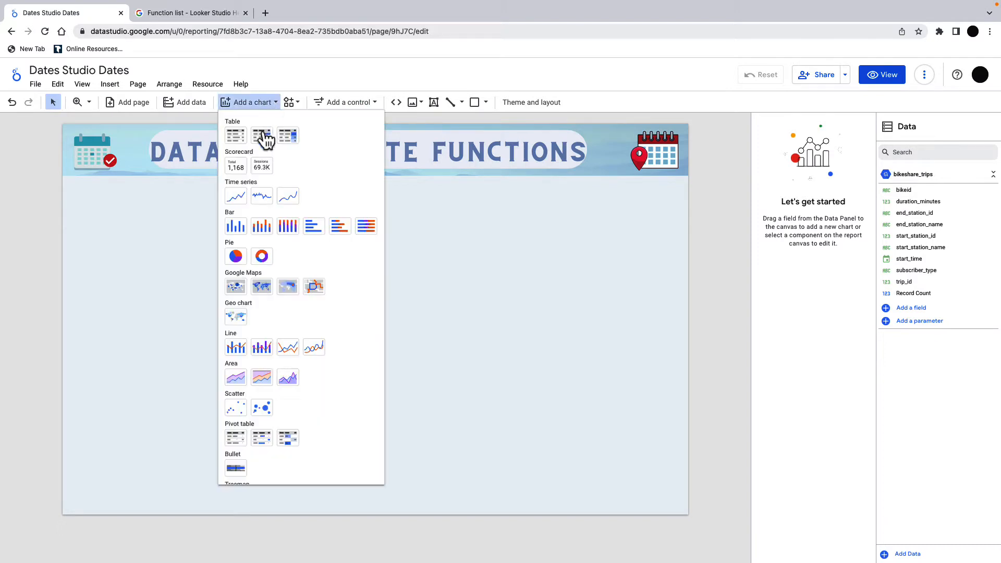
left_click(261, 136)
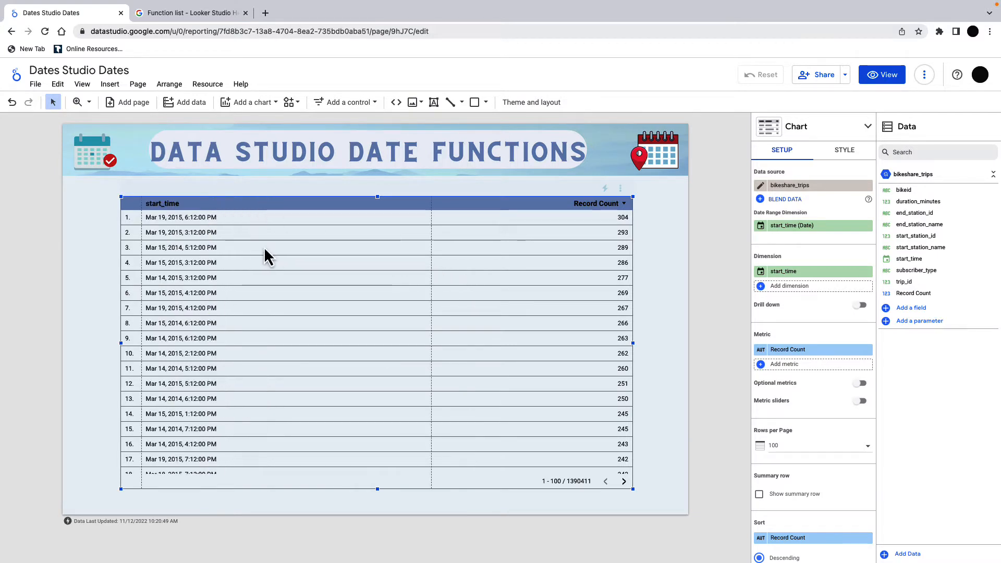
mouse_move(188, 233)
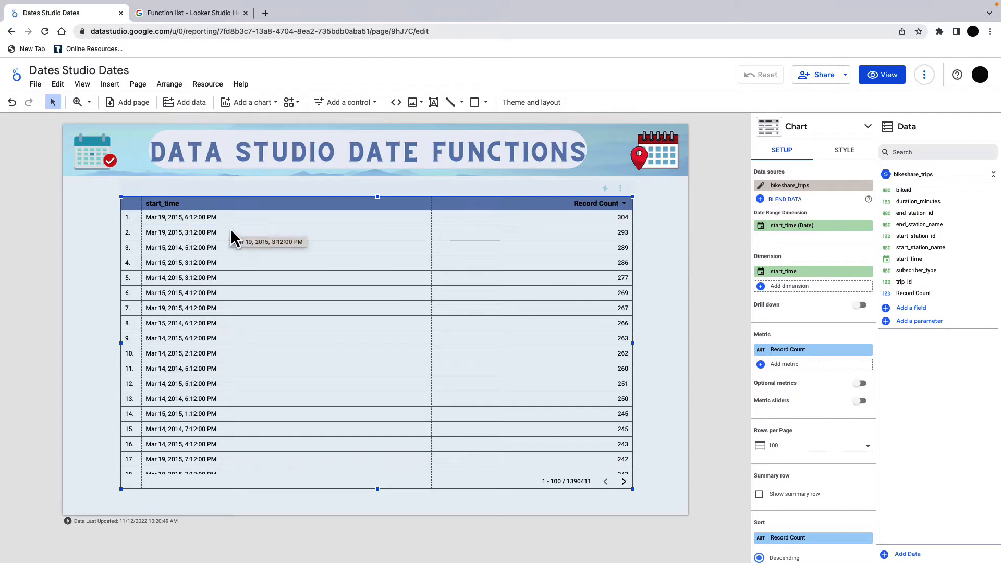
mouse_move(693, 335)
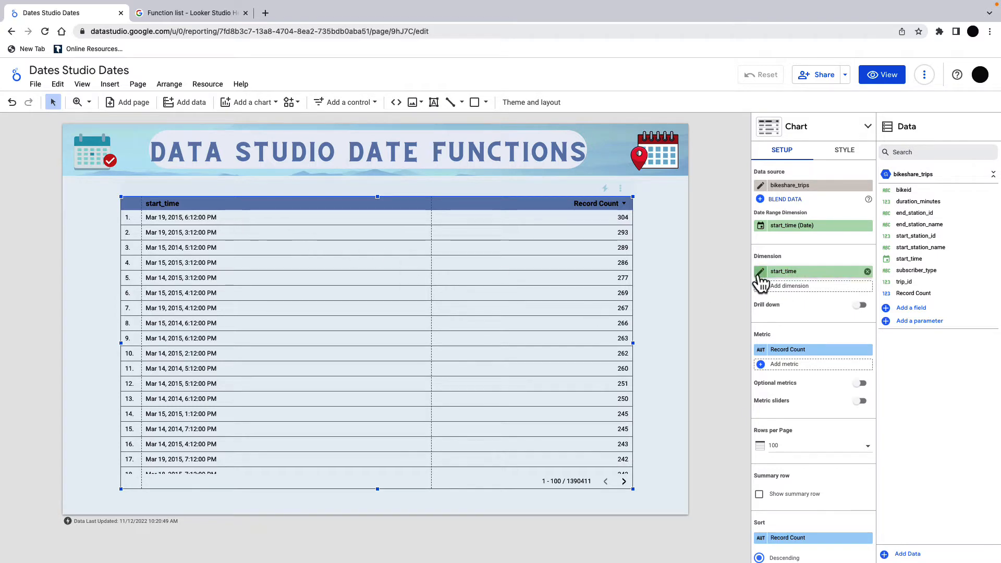
Set the start_time dimension's type to Date & Time > Year
left_click(760, 271)
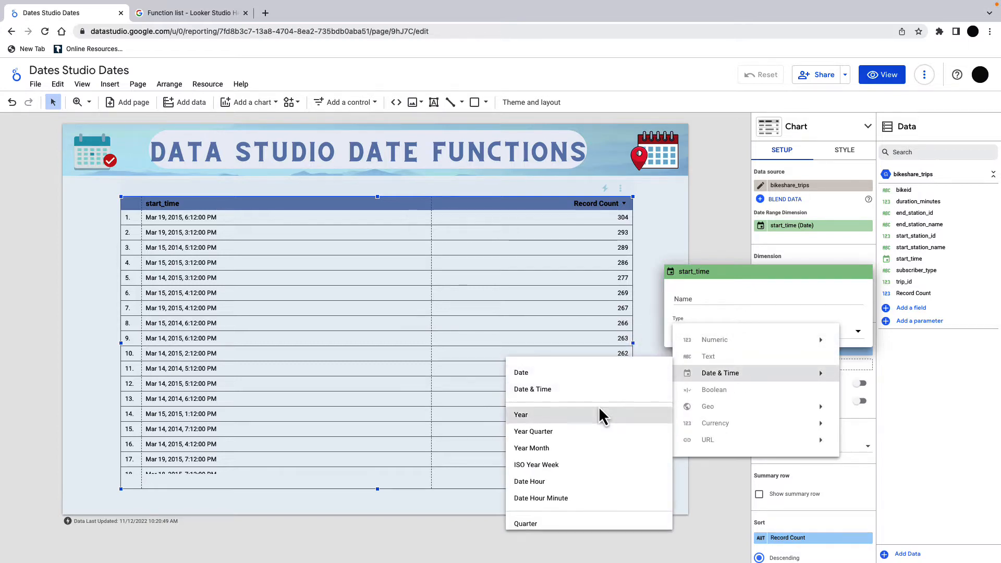
scroll("down", 3)
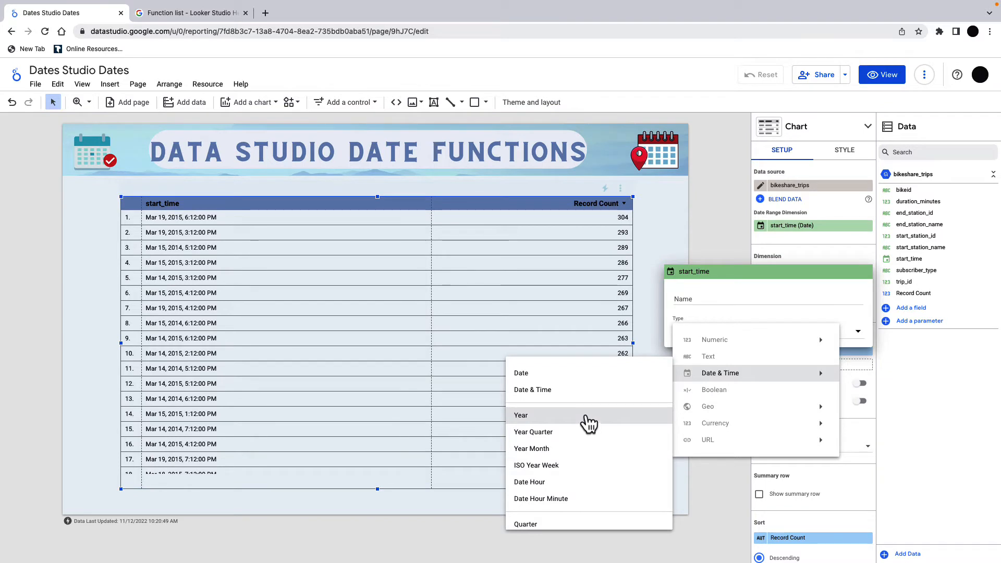
mouse_move(568, 383)
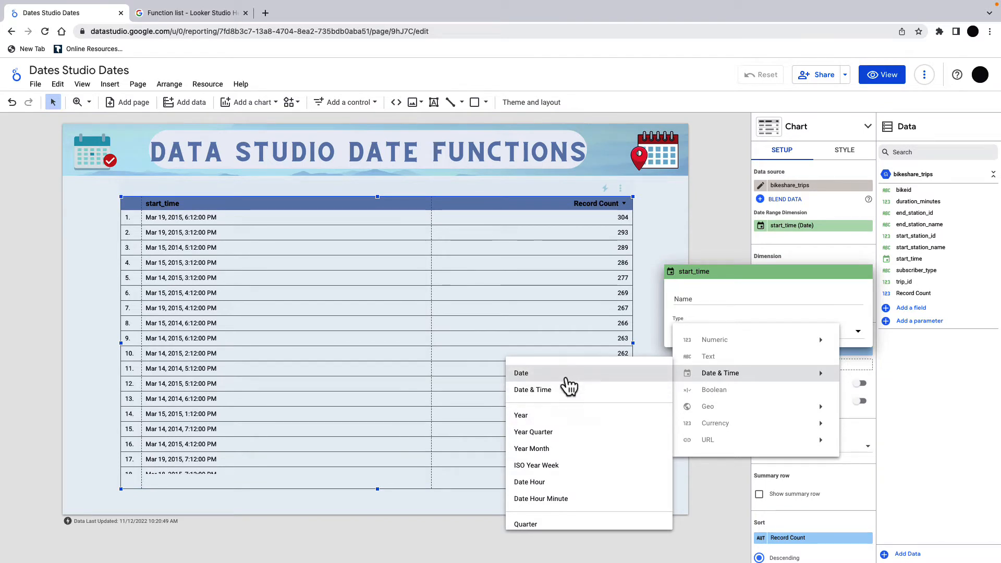
left_click(521, 372)
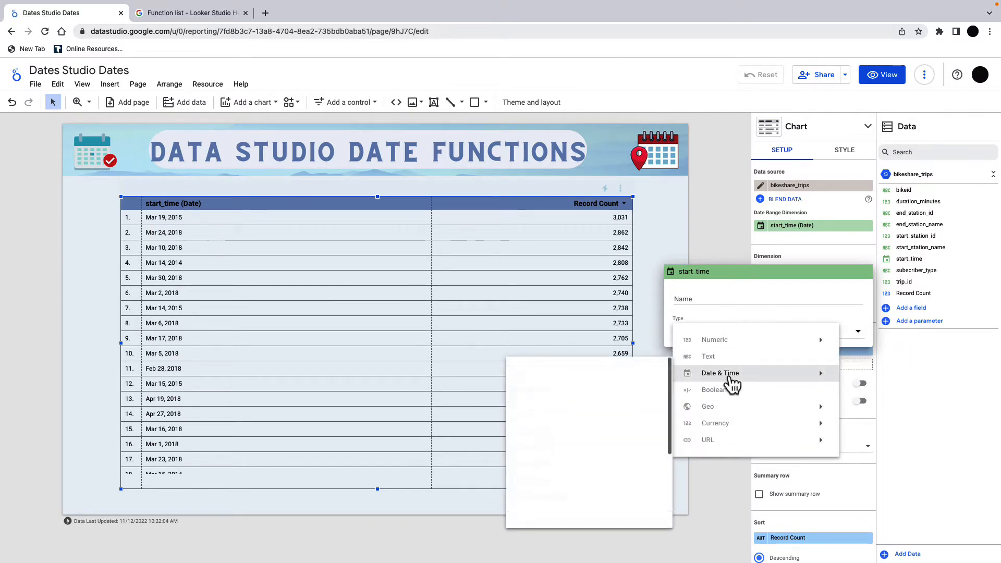
left_click(720, 373)
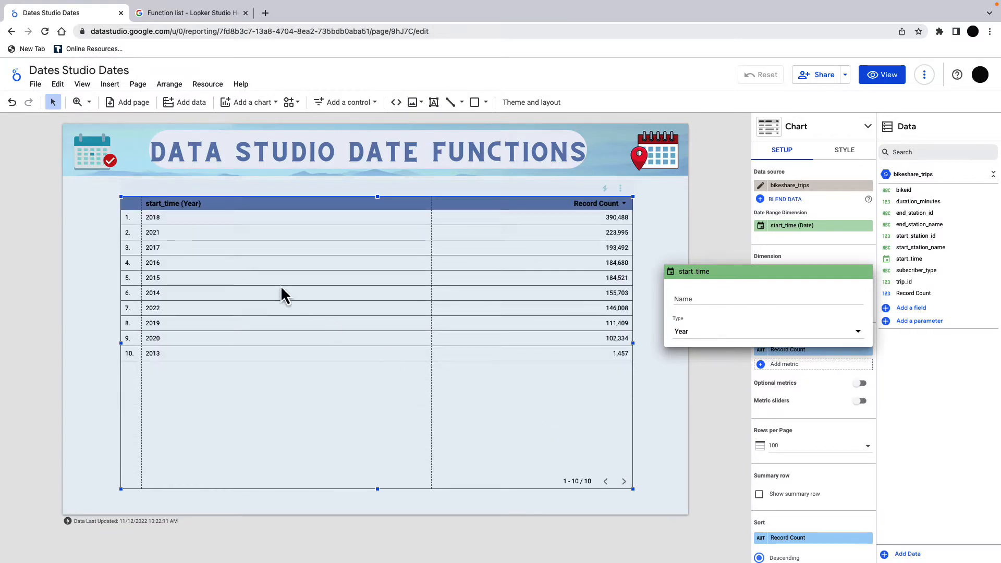
mouse_move(613, 242)
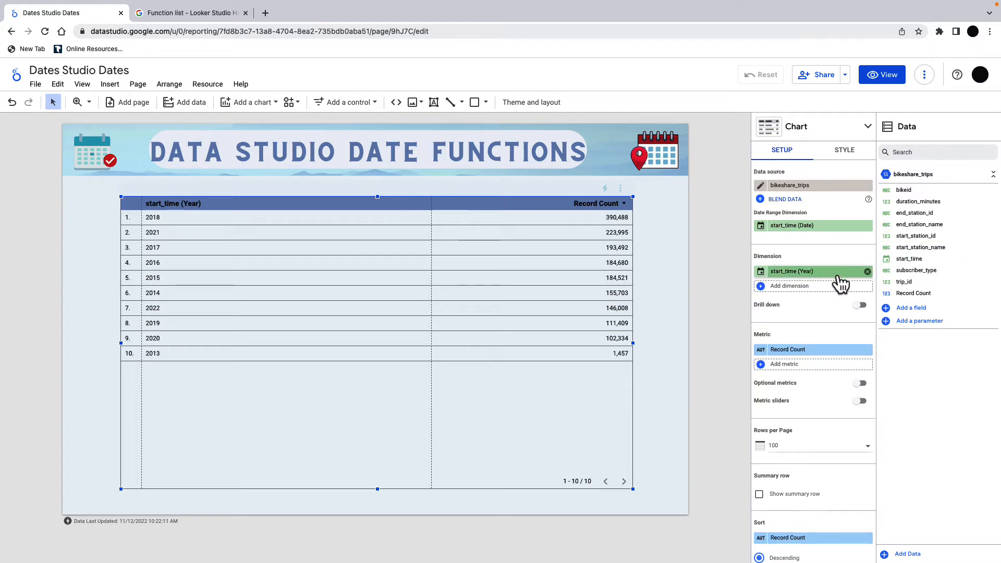
mouse_move(907, 259)
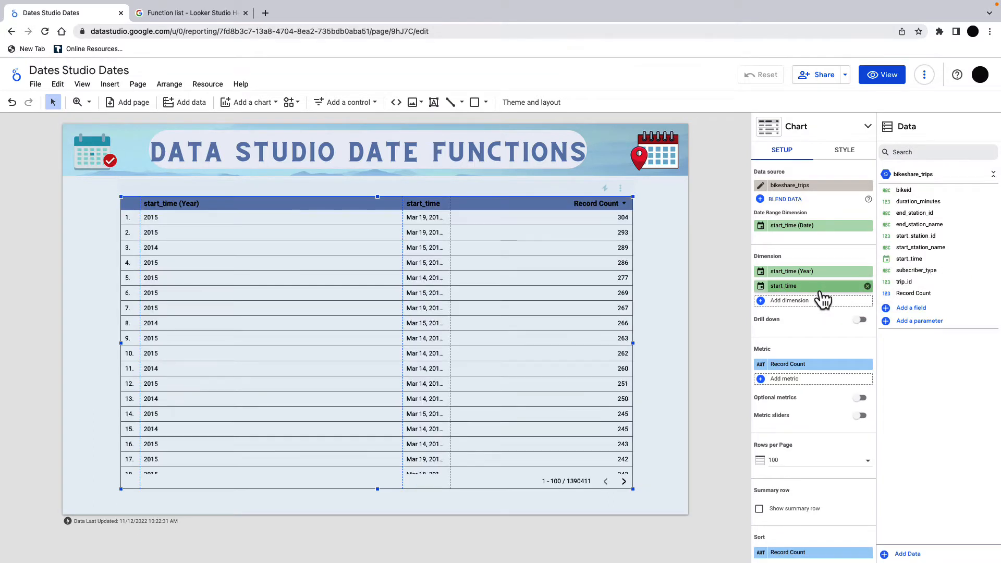
Change the second start_time dimension's type to Date & Time > Quarter
left_click(783, 285)
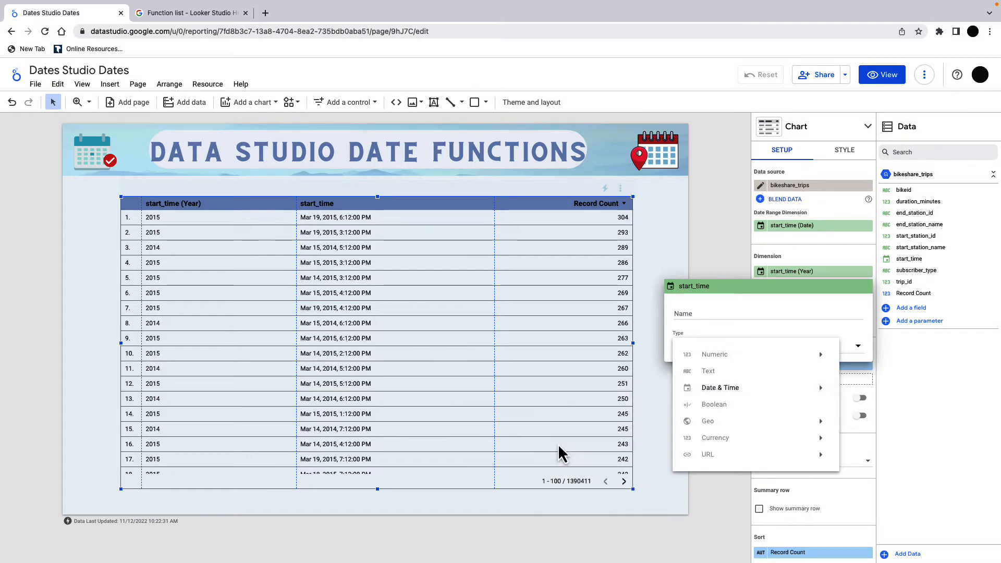
left_click(719, 387)
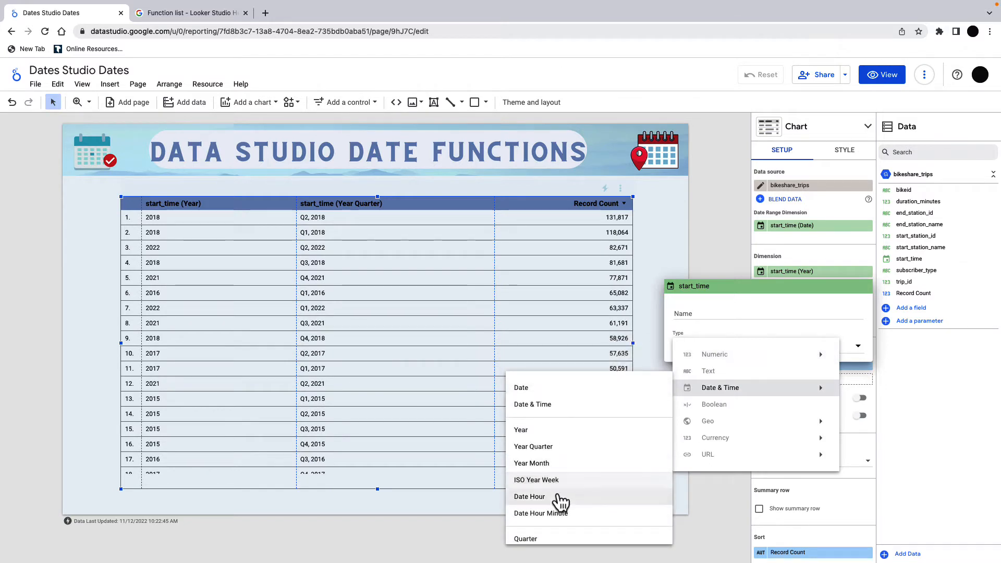
scroll("down", 3)
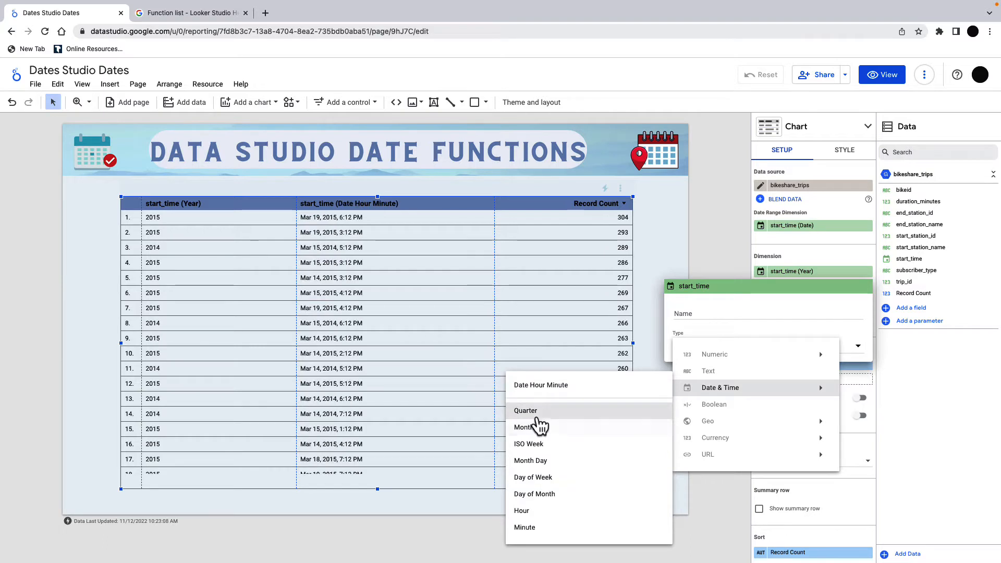
left_click(525, 410)
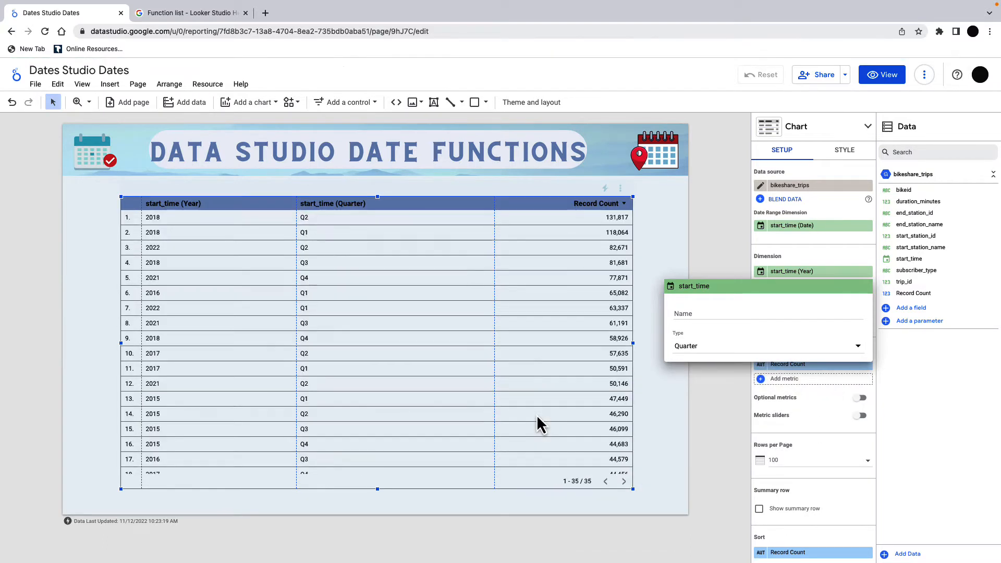
mouse_move(302, 267)
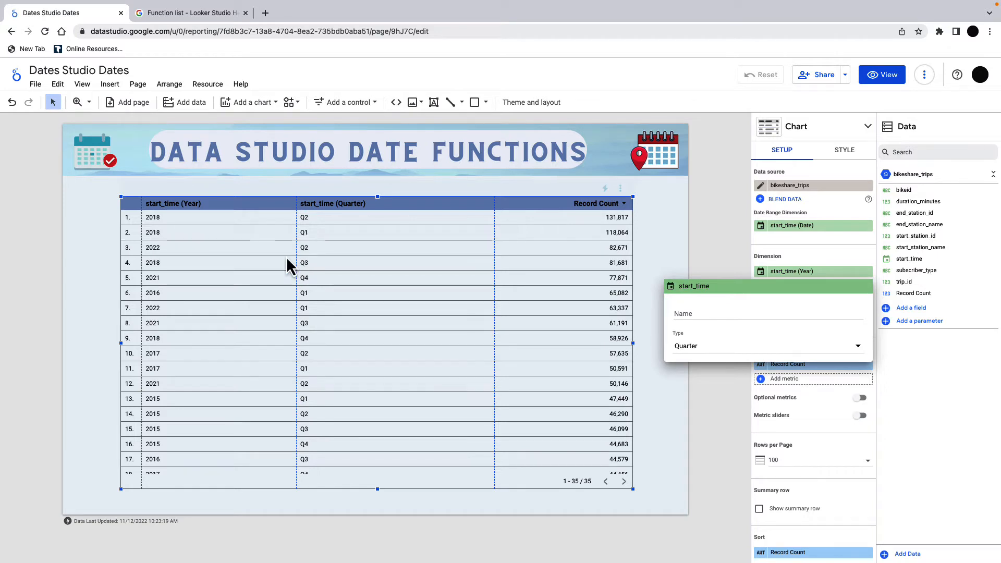
mouse_move(307, 256)
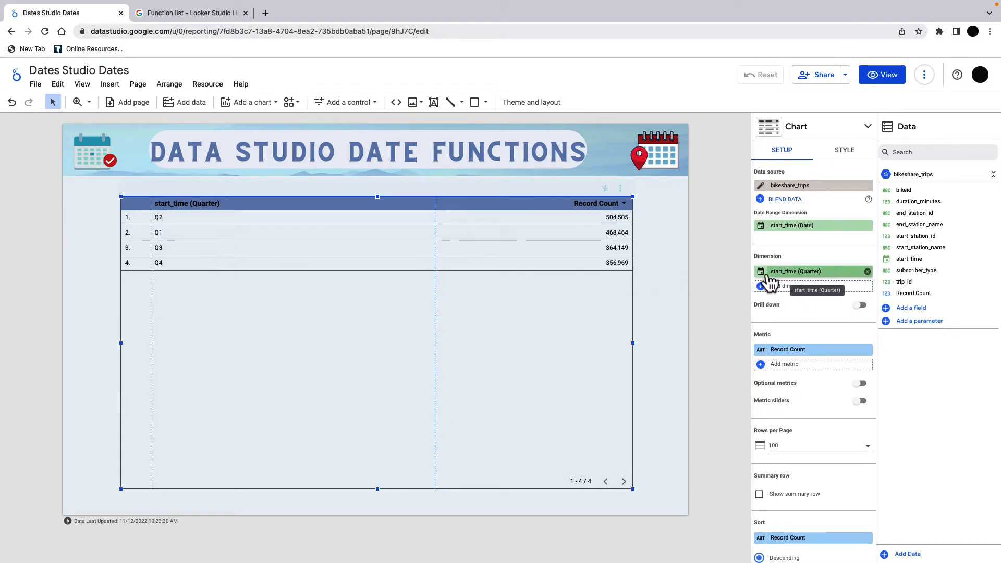
Switch the start_time (Quarter) dimension to the Day of Week type
left_click(795, 271)
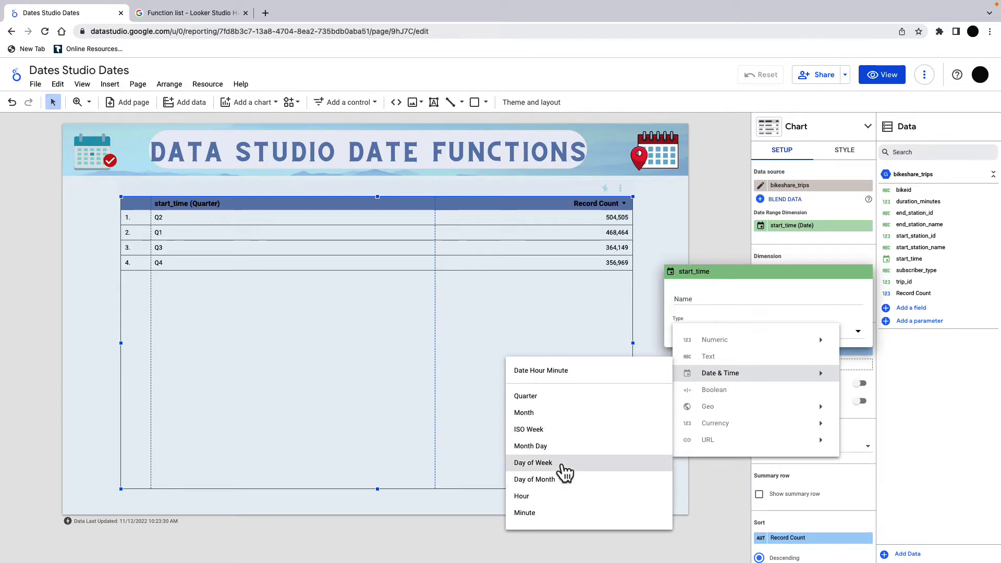
left_click(533, 462)
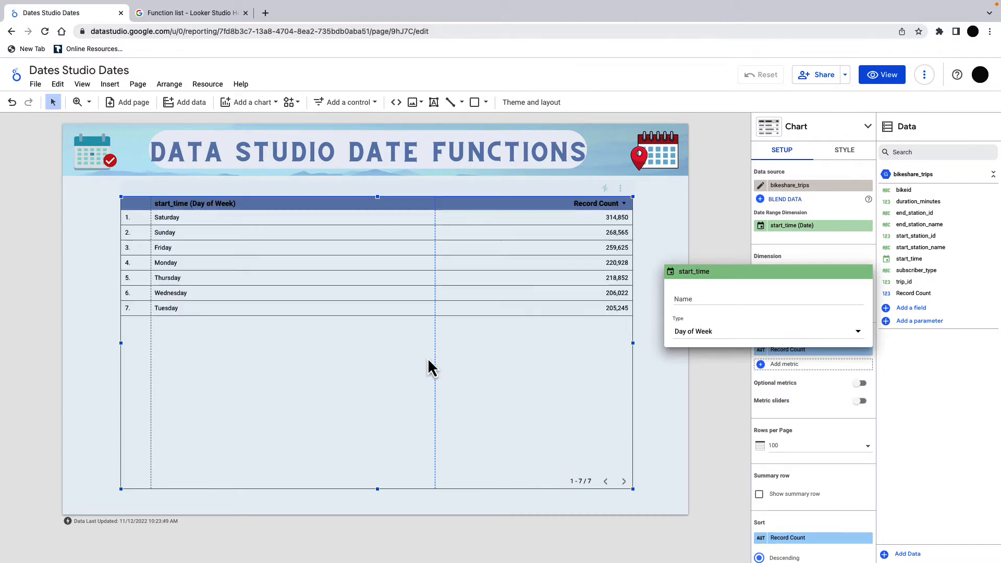
mouse_move(587, 223)
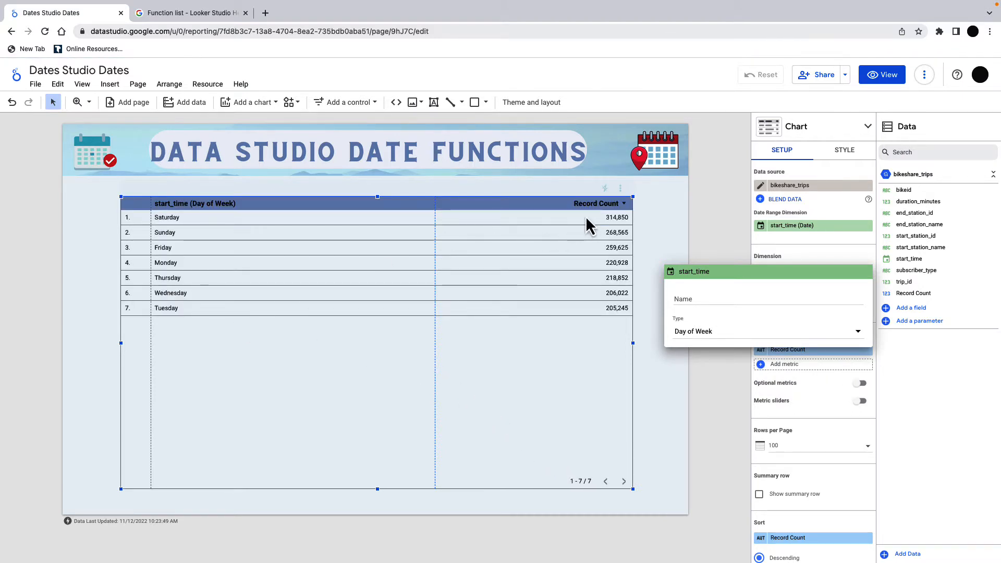
mouse_move(710, 241)
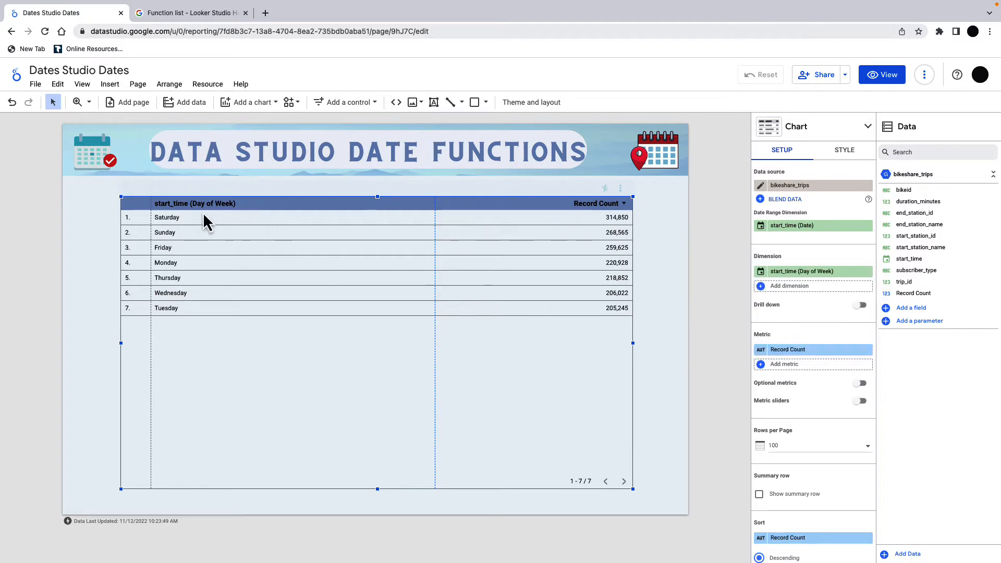
mouse_move(745, 276)
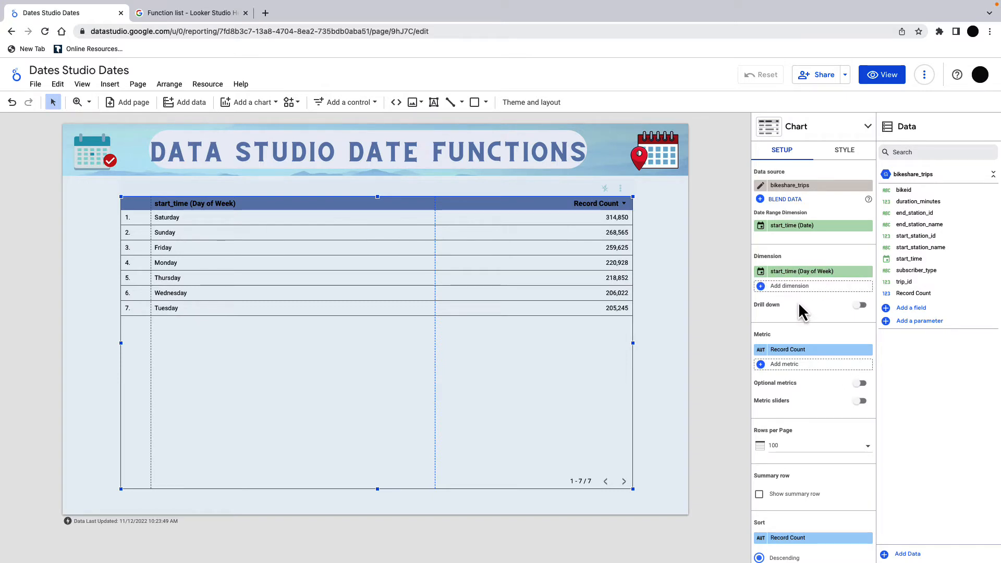
mouse_move(910, 308)
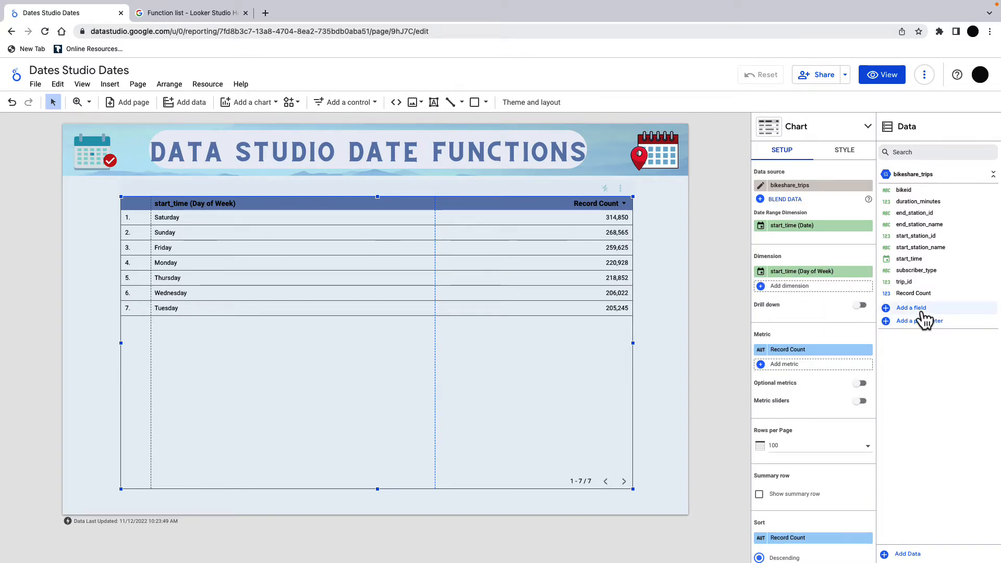
Add a calculated field named Month with formula EXTRACT(month FROM start_time)
left_click(910, 307)
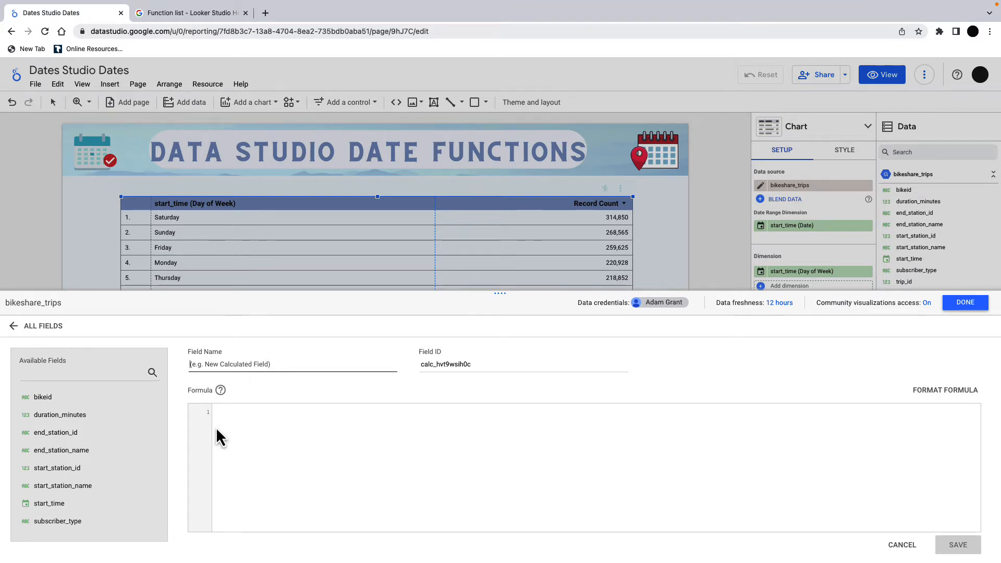
mouse_move(297, 419)
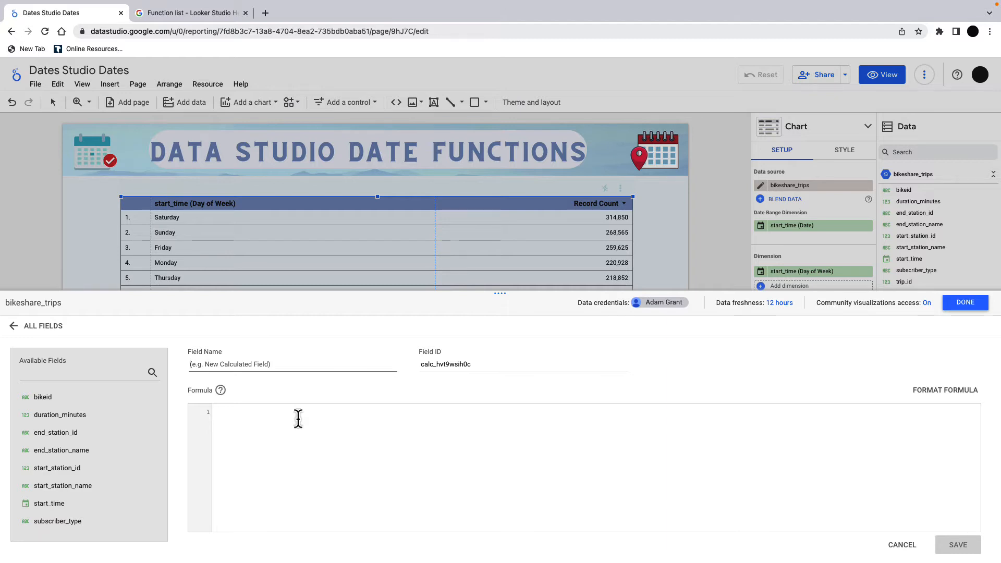
type("Motn")
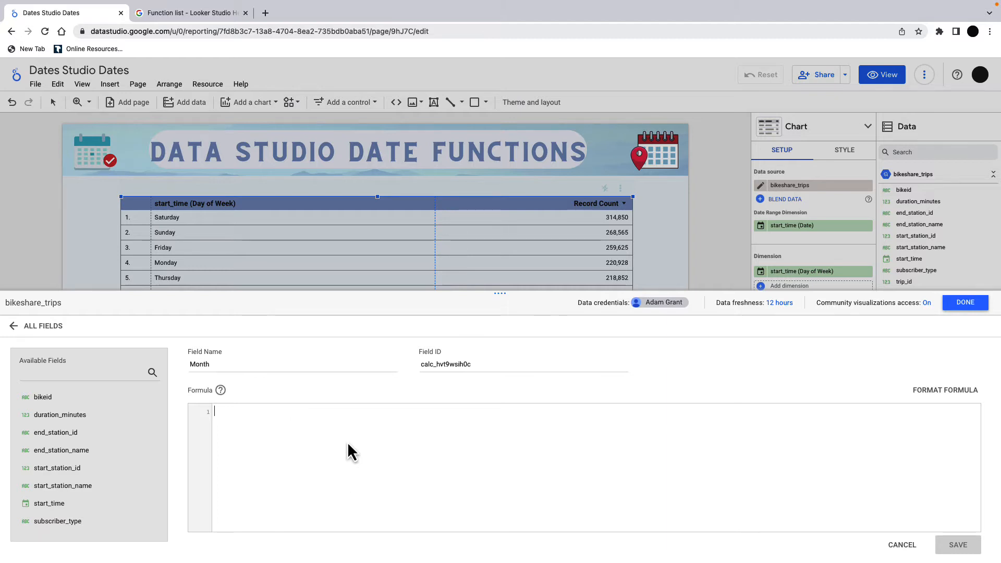
type("Extr")
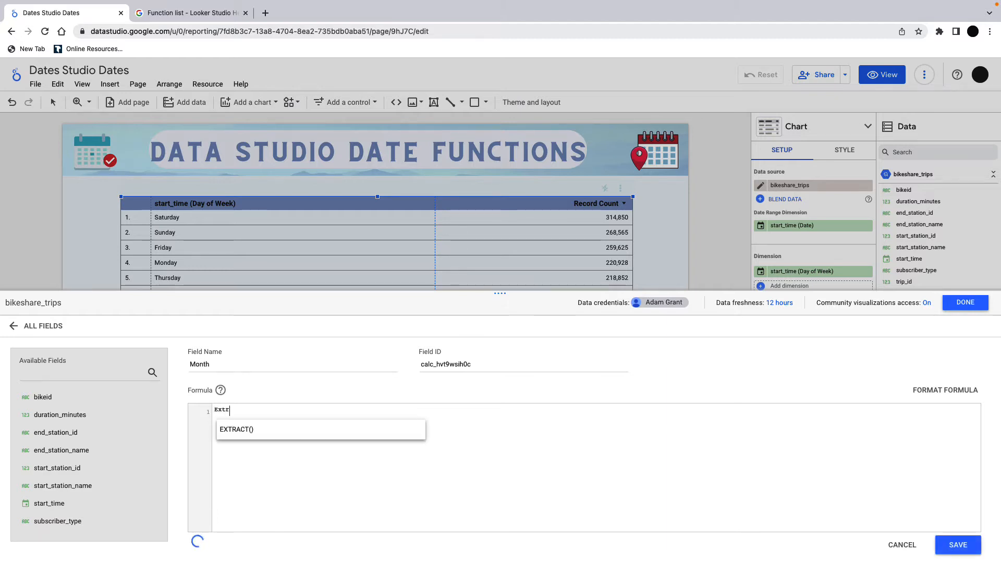
left_click(236, 428)
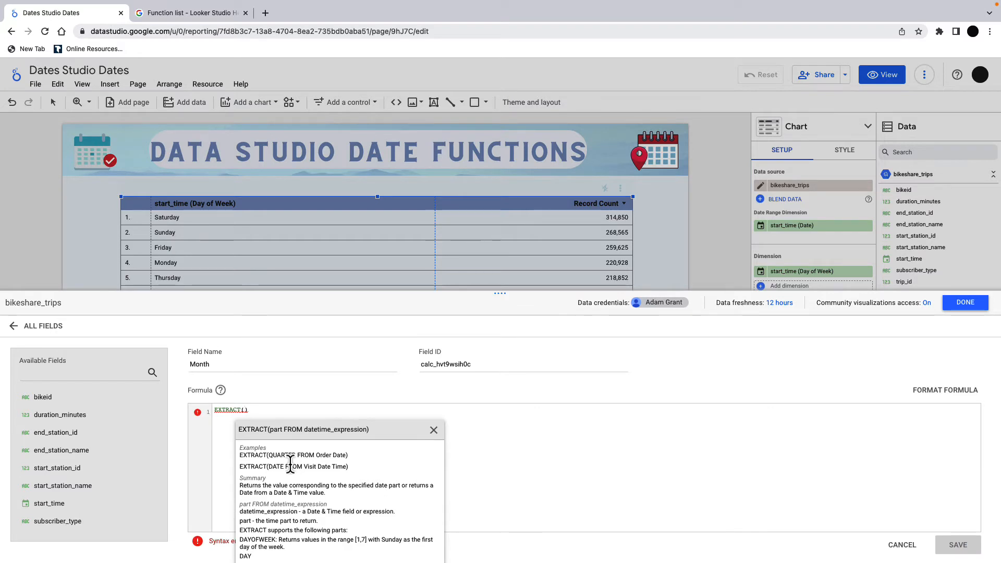
type("start_time")
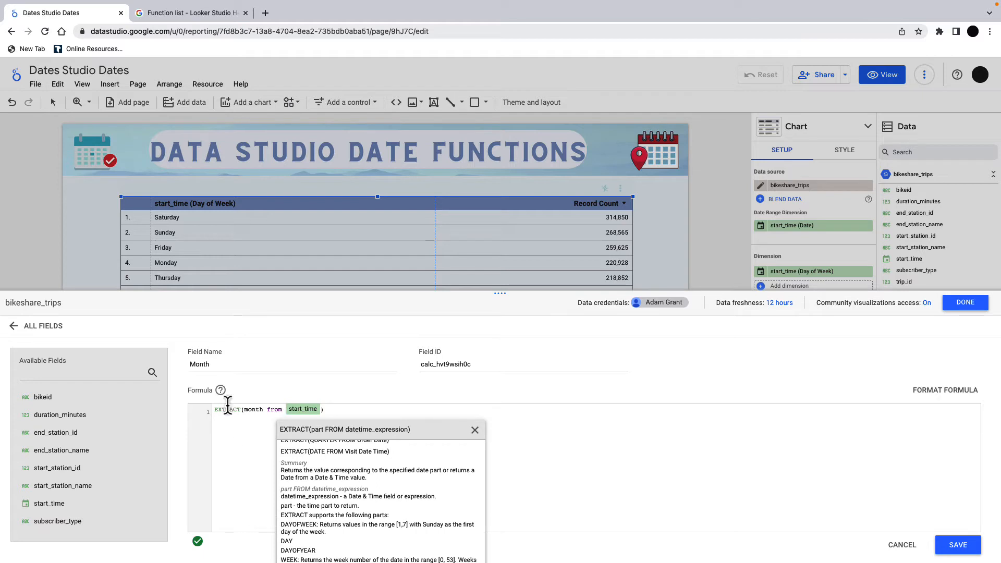
mouse_move(636, 511)
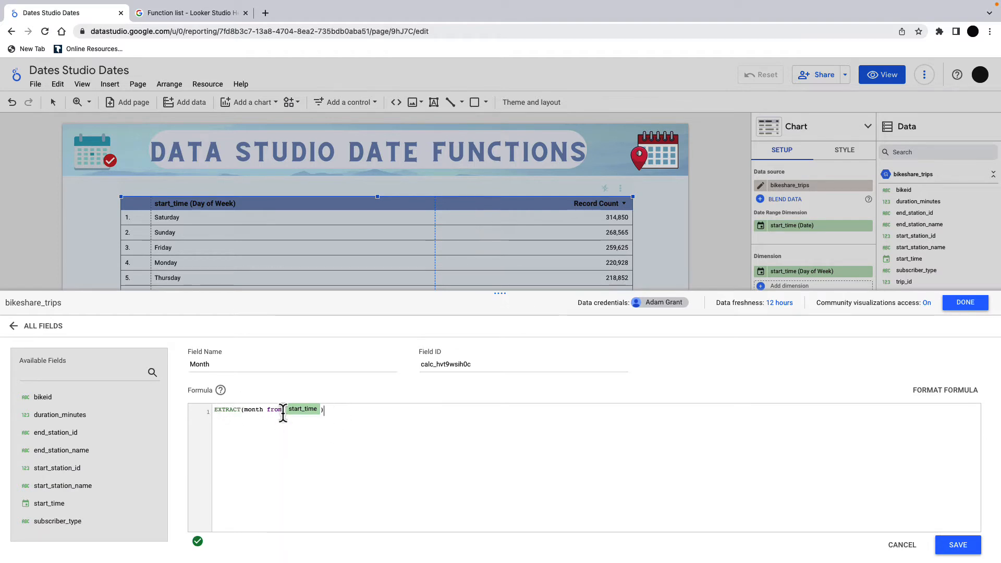
Rewrite the Month formula as MONTH(start_time), save it and close the editor
left_click(226, 409)
type("MONTH(")
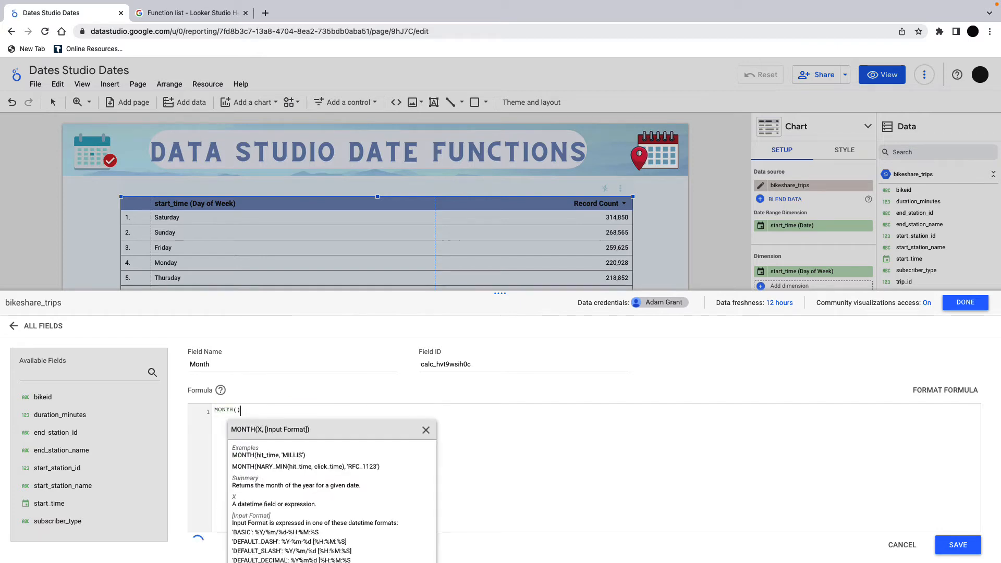
type("star")
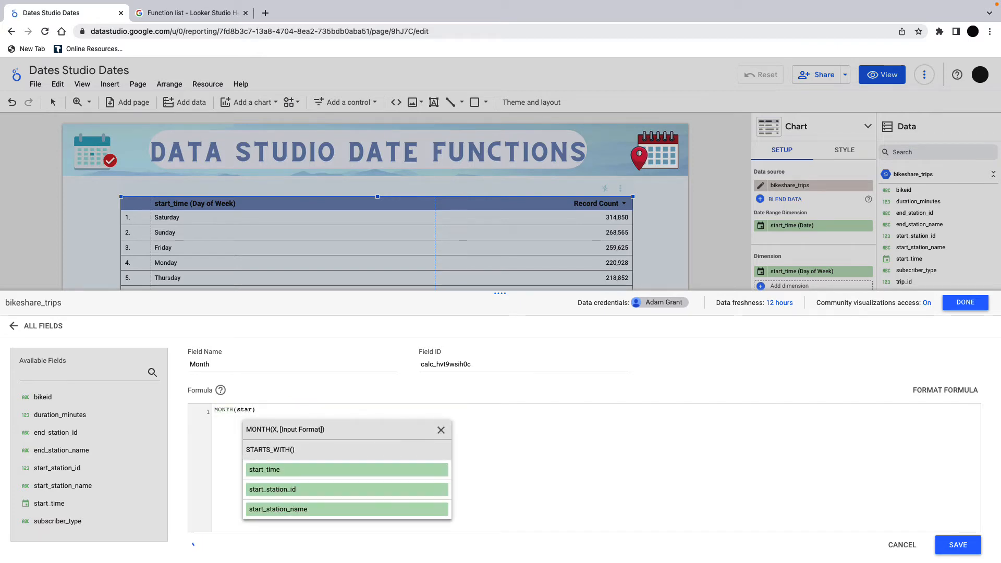
left_click(264, 469)
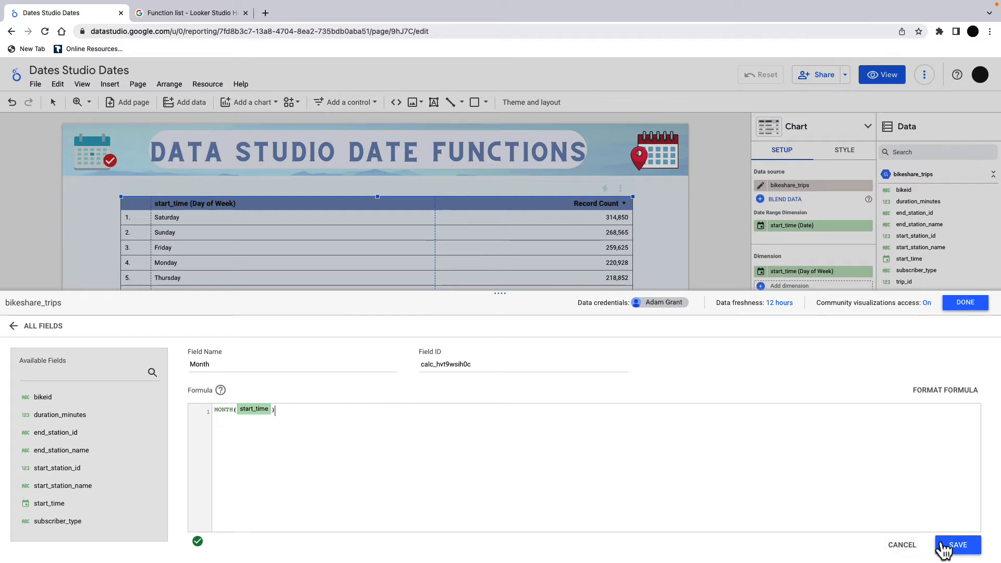
left_click(957, 544)
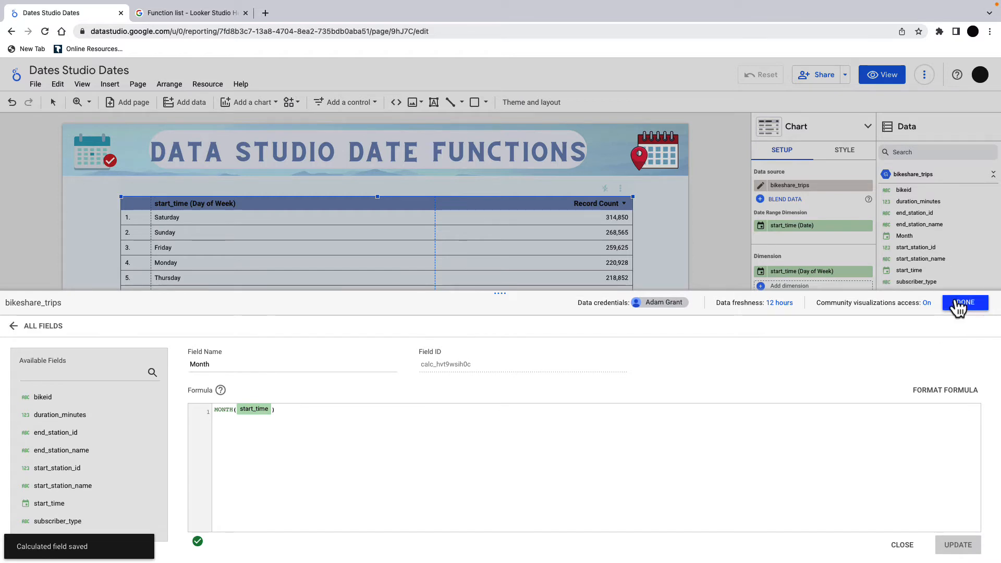
left_click(964, 302)
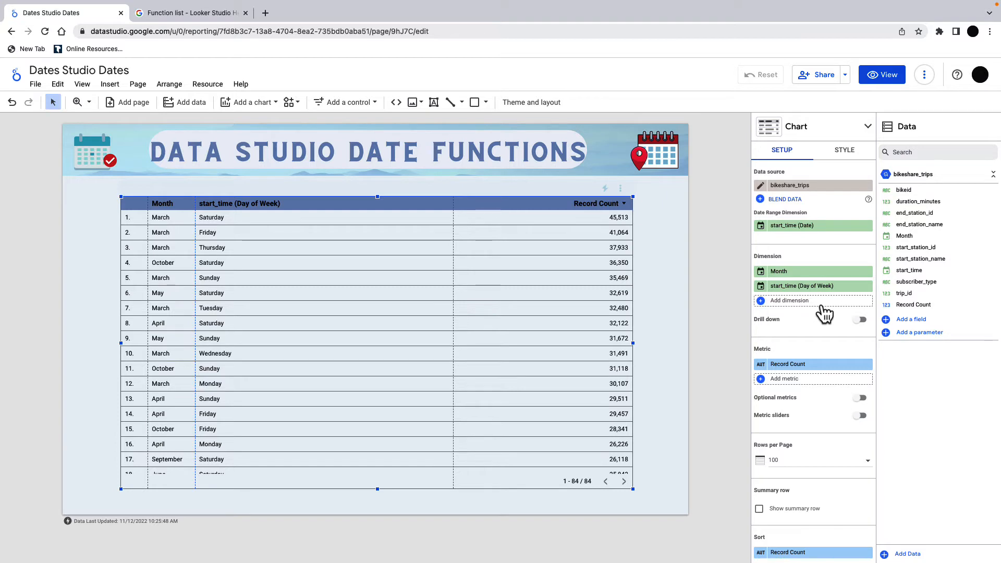
mouse_move(913, 212)
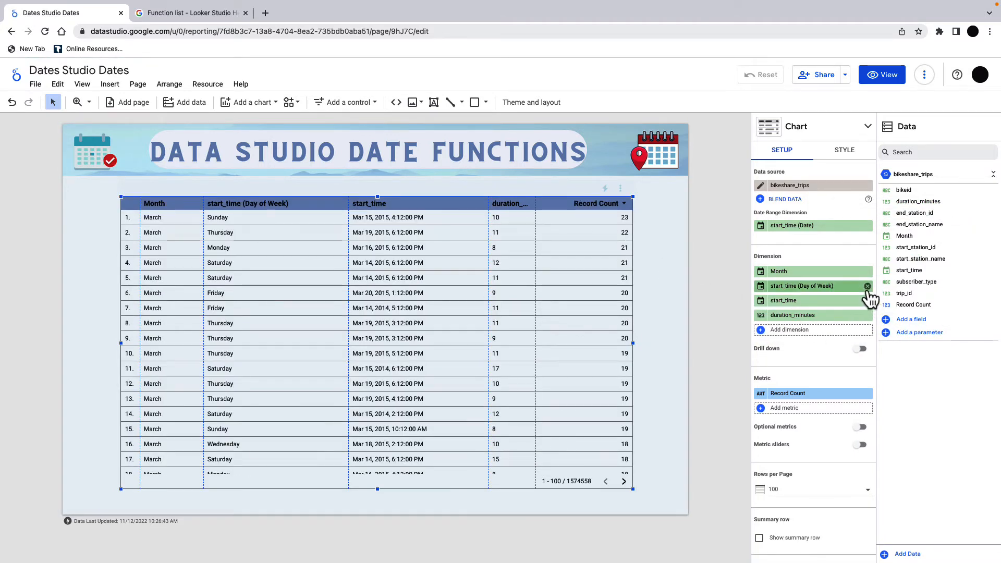
Remove the start_time (Day of Week) dimension from the table
left_click(867, 285)
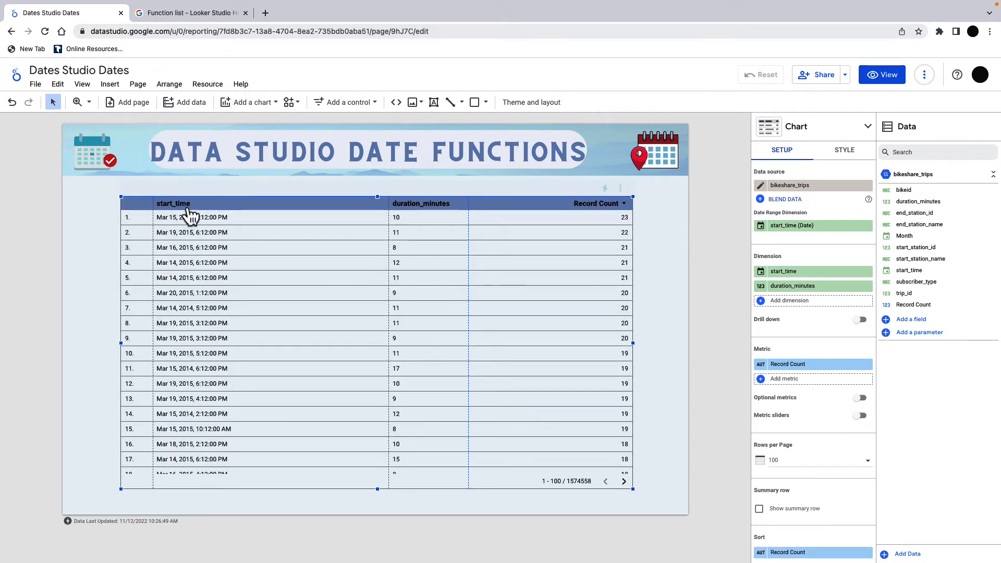
mouse_move(295, 224)
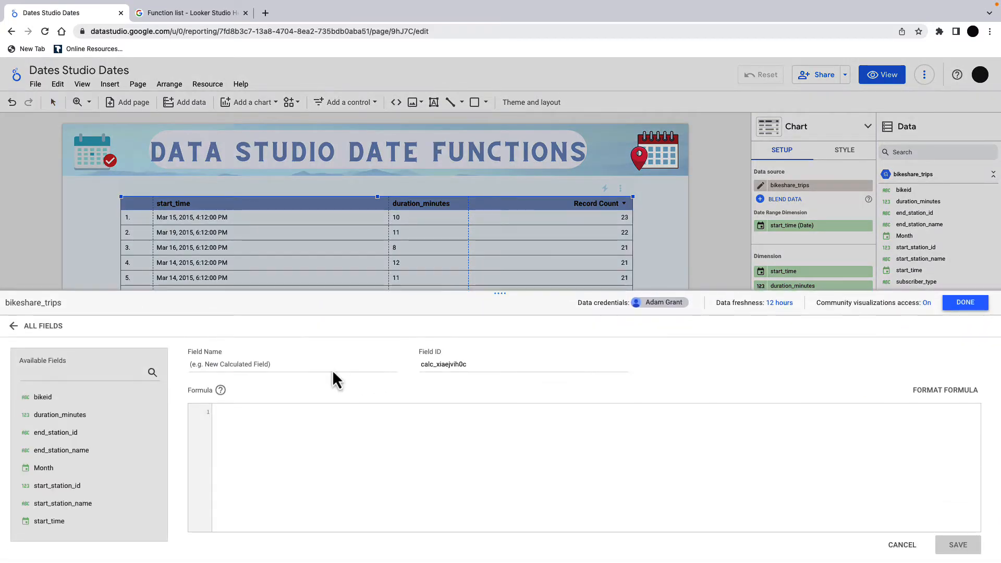
Save a field End Time = DATETIME_ADD(start_time, INTERVAL duration_minutes MINUTE)
type("End Time")
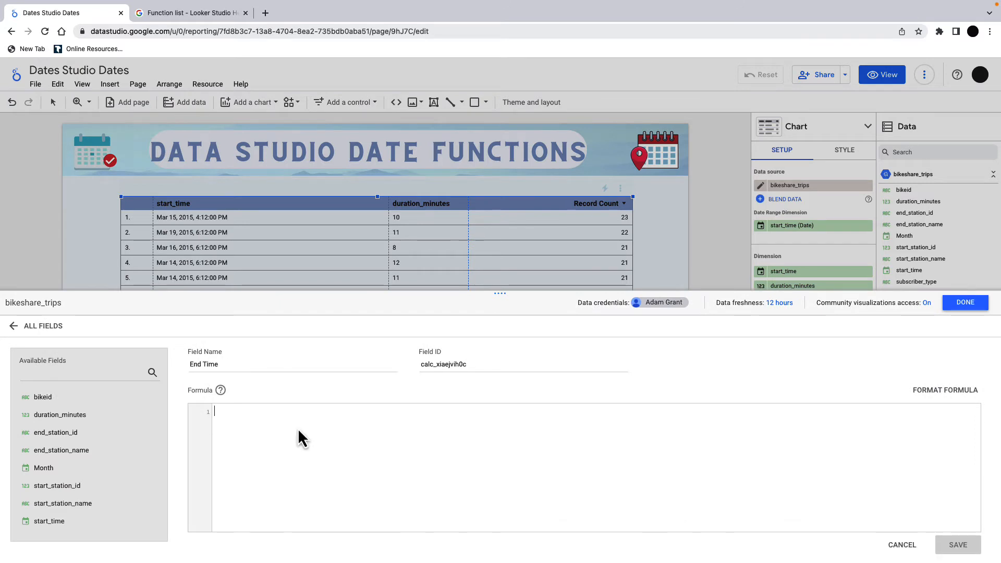
type("DATETI")
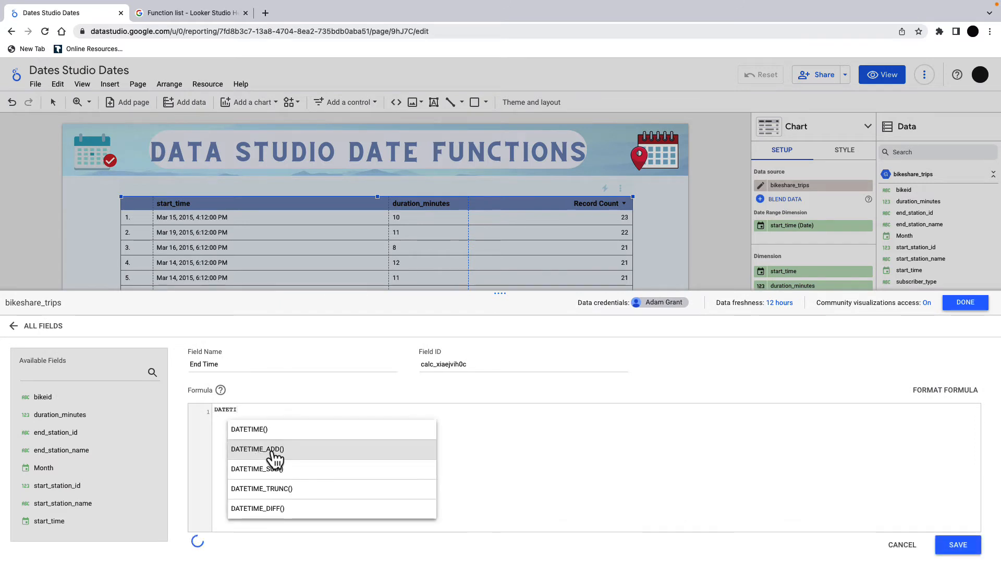
left_click(257, 449)
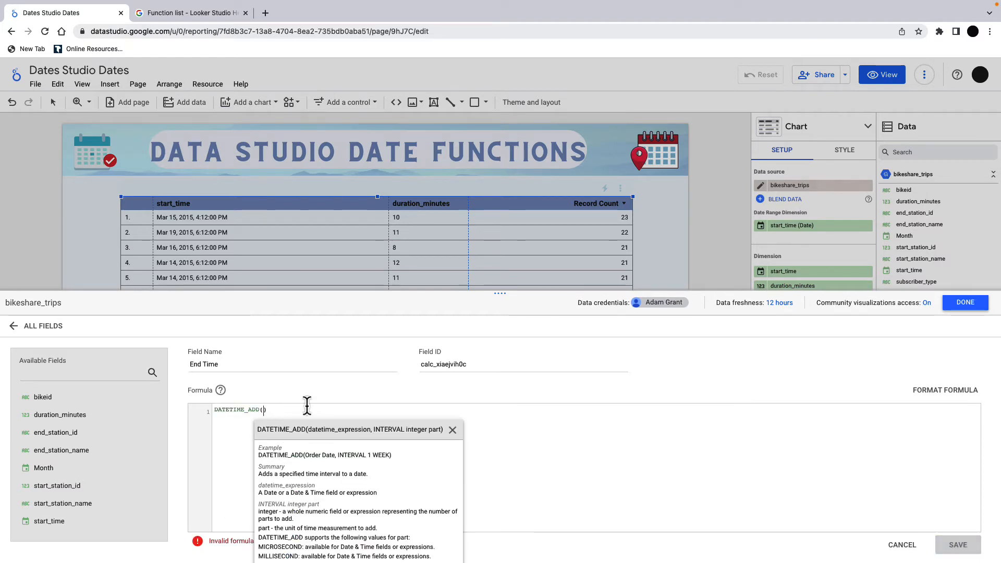
type("start_time,")
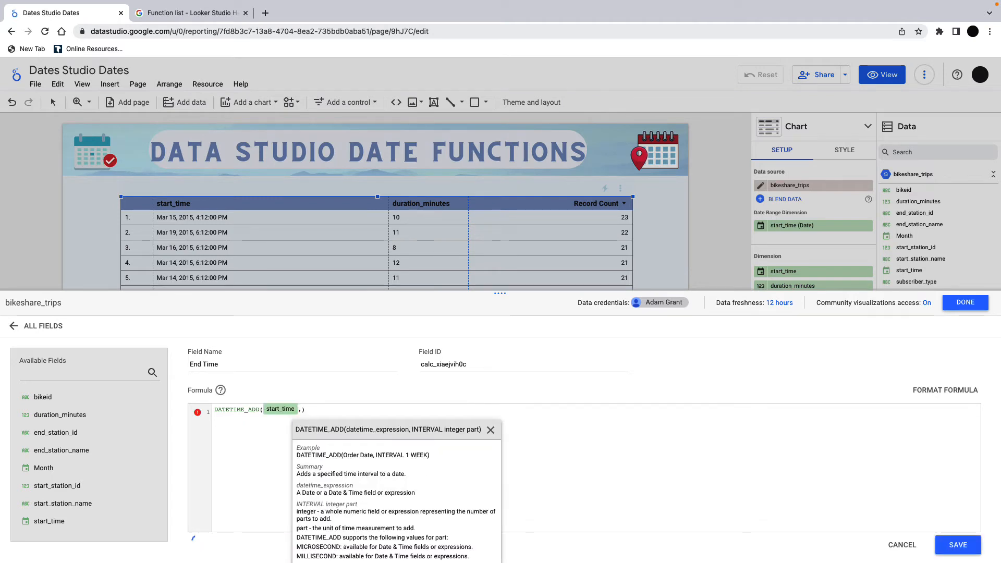
type("INTERVAL duration_minutes")
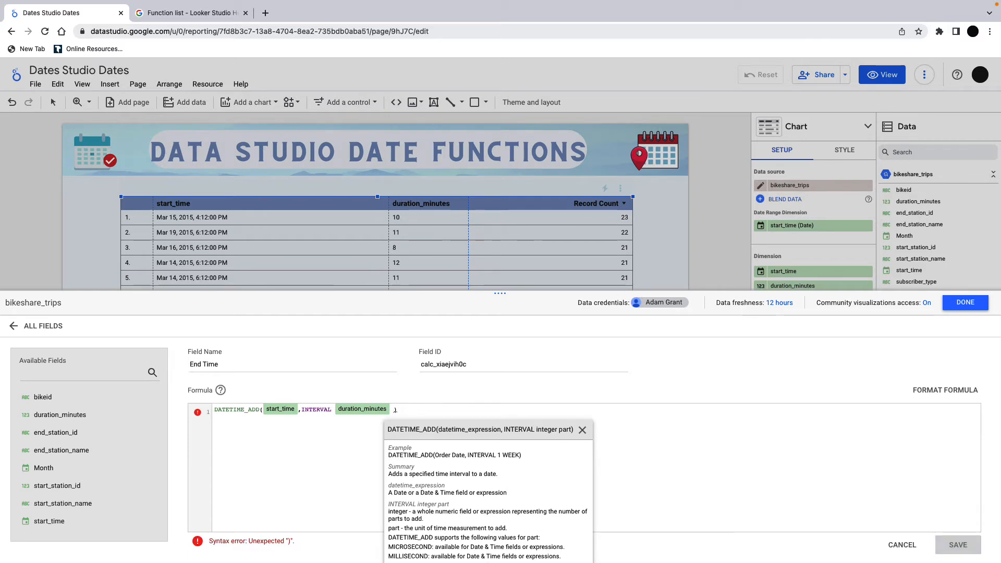
type("MINUTE")
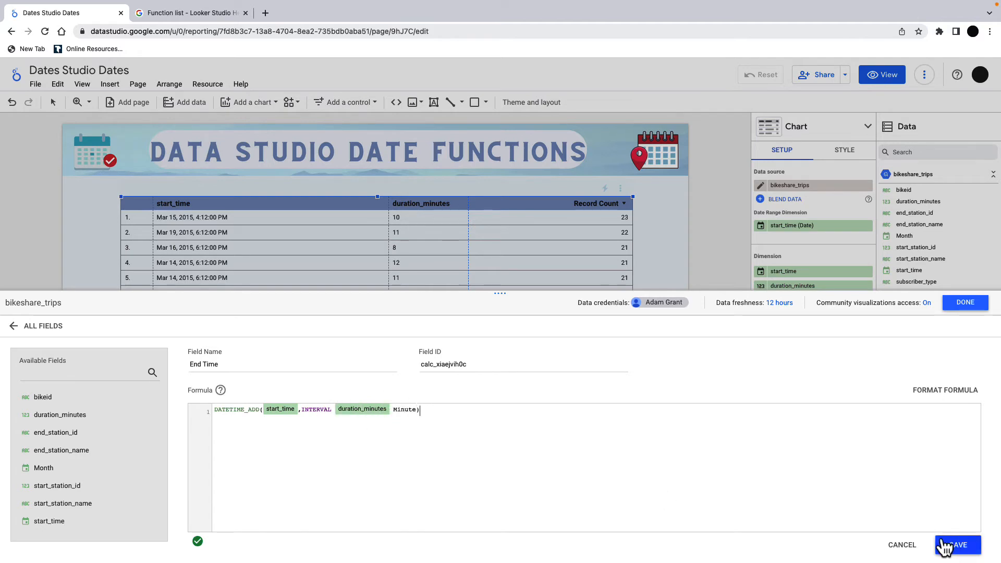
left_click(958, 544)
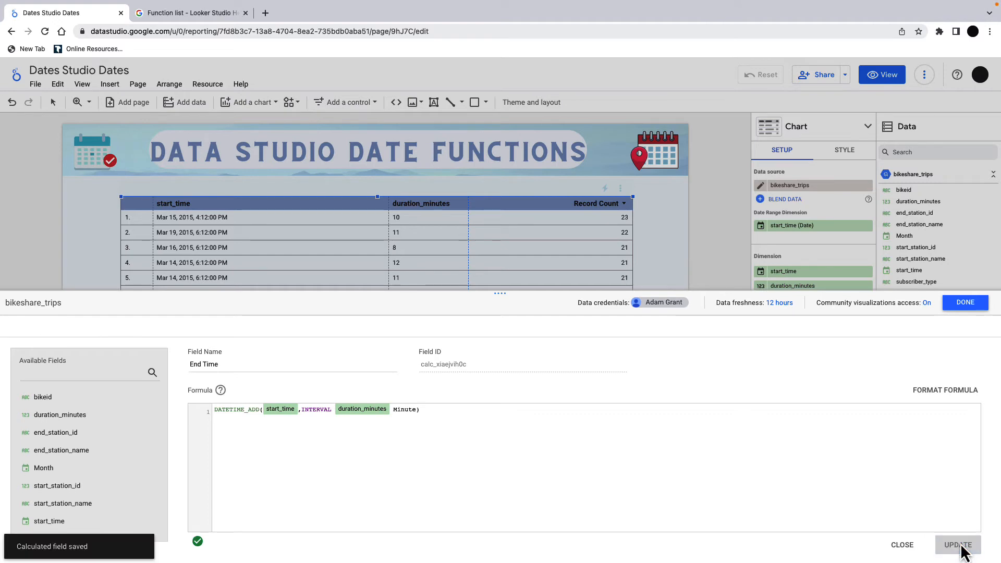
Close the field editor and drag End Time into the table's dimensions
left_click(958, 544)
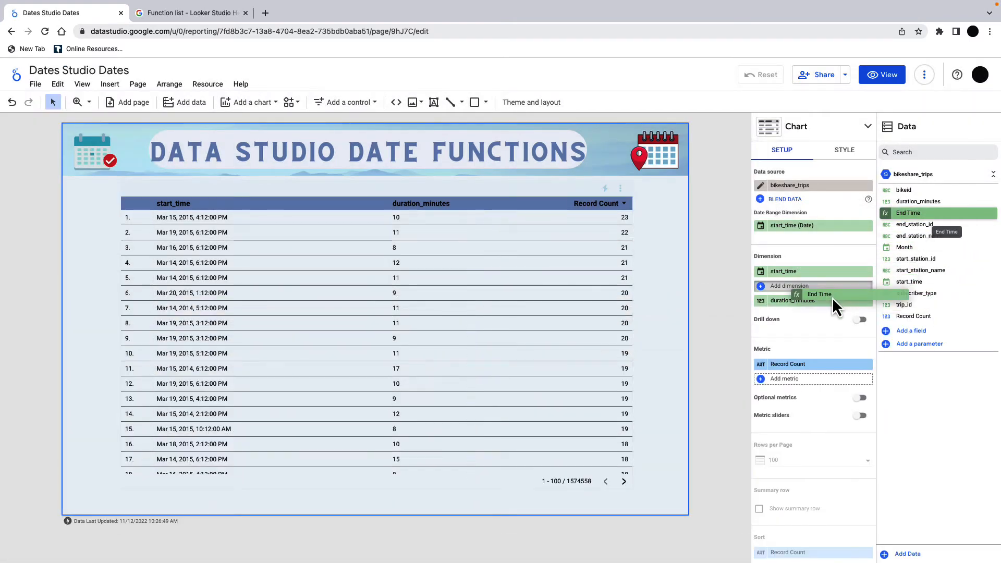
left_click_drag(907, 213, 813, 293)
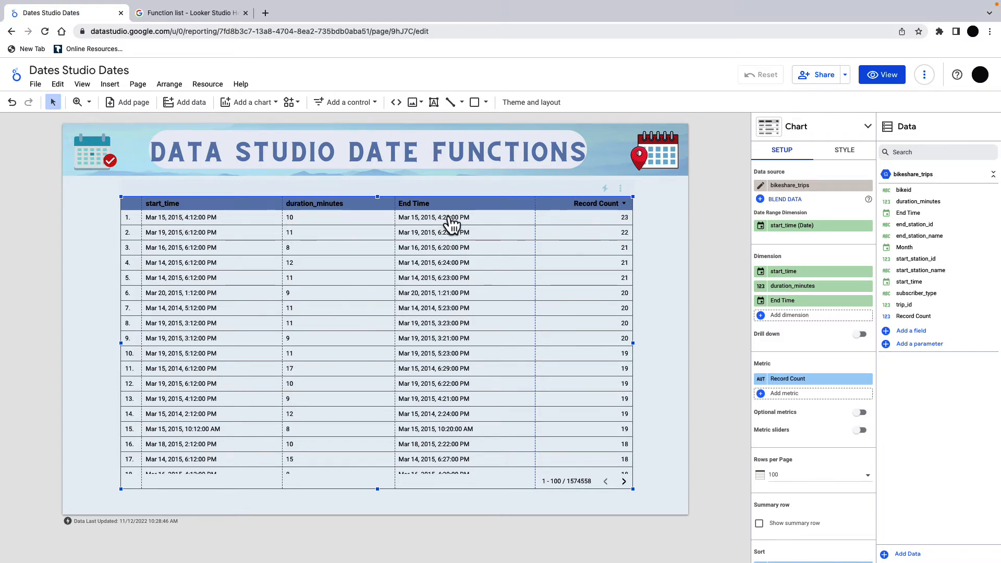
mouse_move(450, 222)
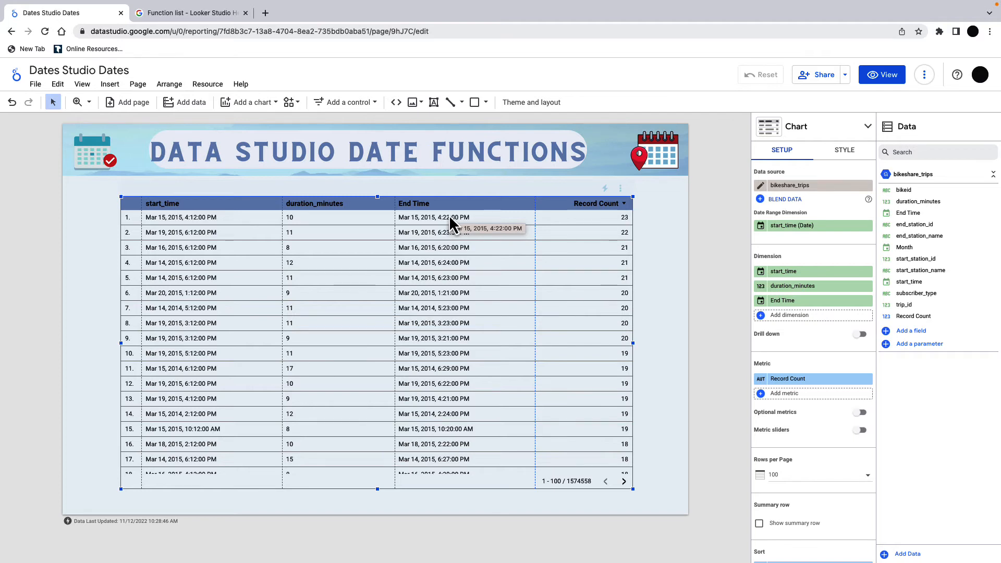
mouse_move(463, 219)
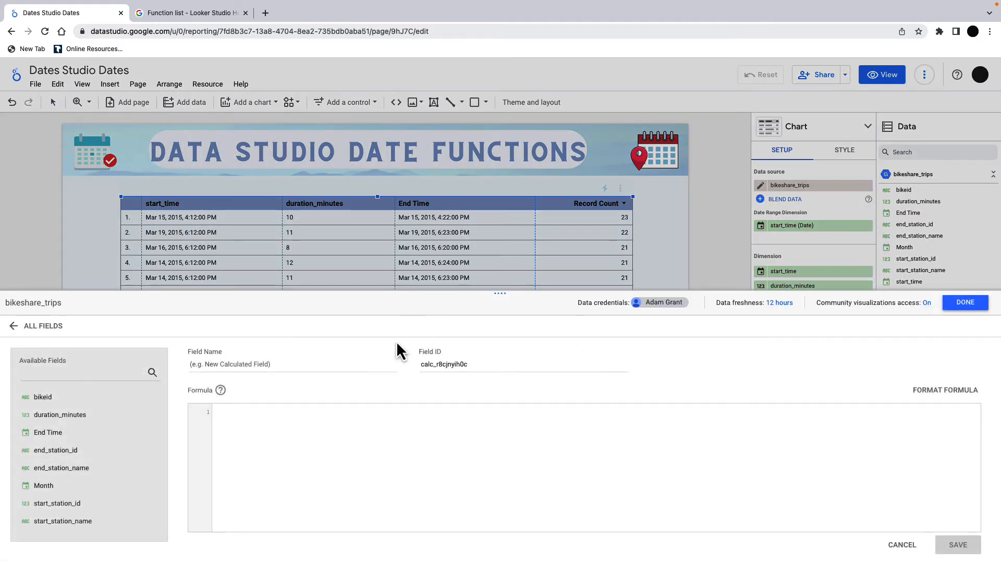
mouse_move(270, 369)
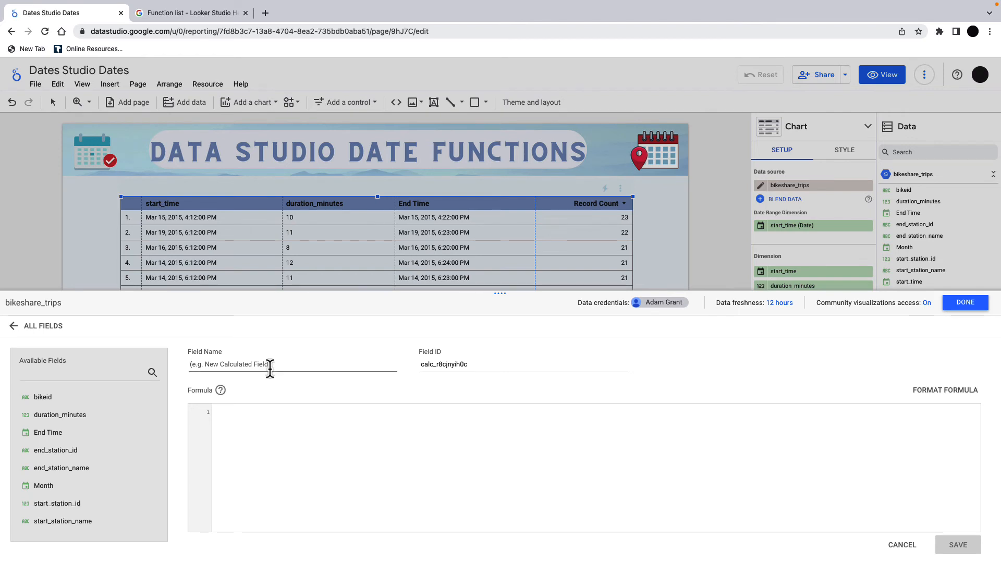
Save a 'Time since' field with formula DATETIME_DIFF(CURRENT_DATETIME(), End Time, hour)
type("Time since")
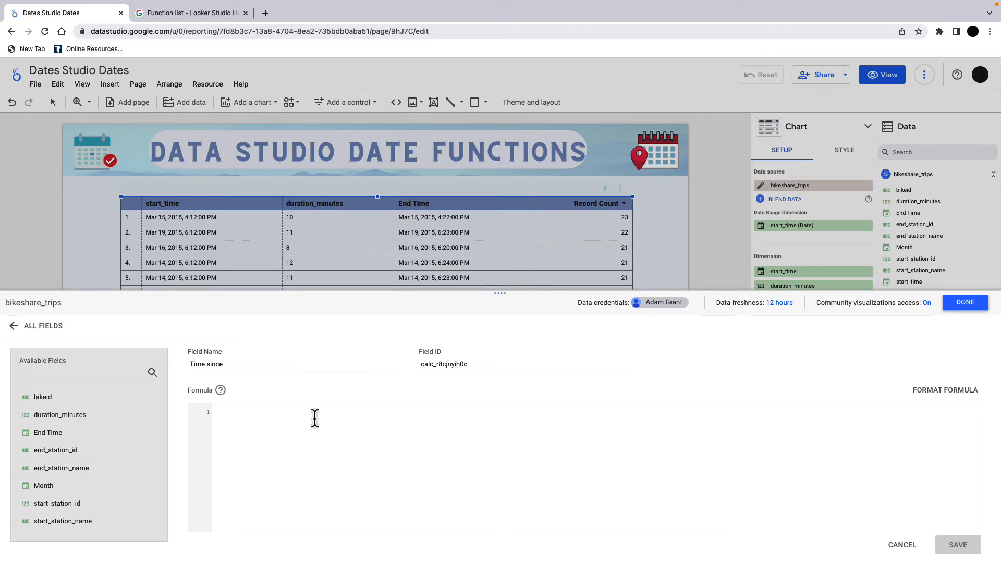
type("DATETIME_DIFF(")
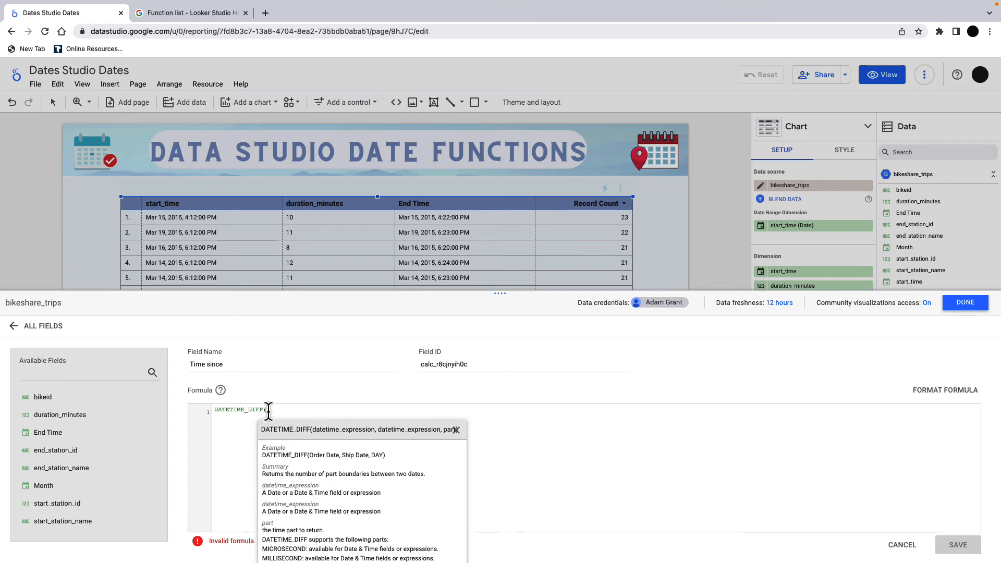
type("CU")
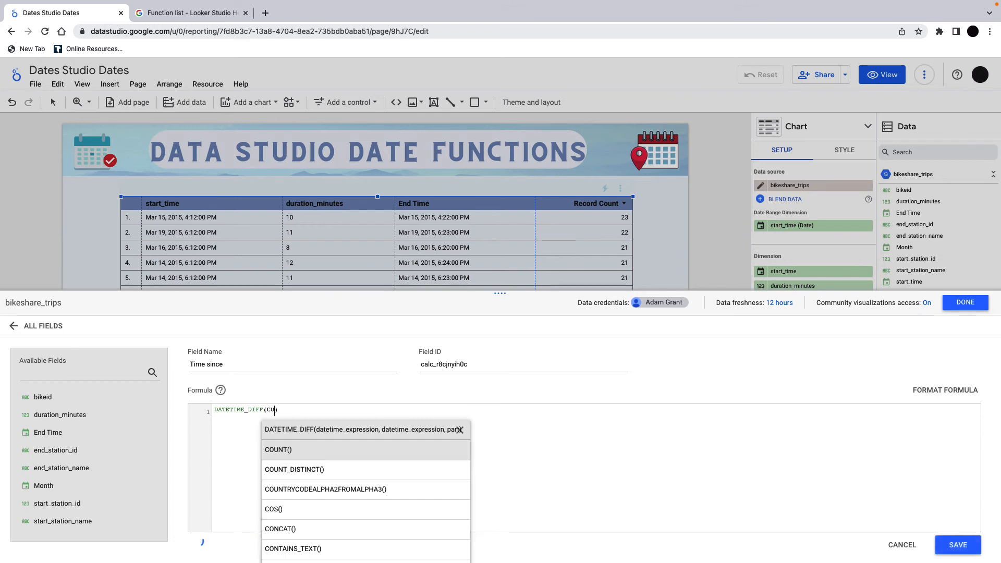
type("R")
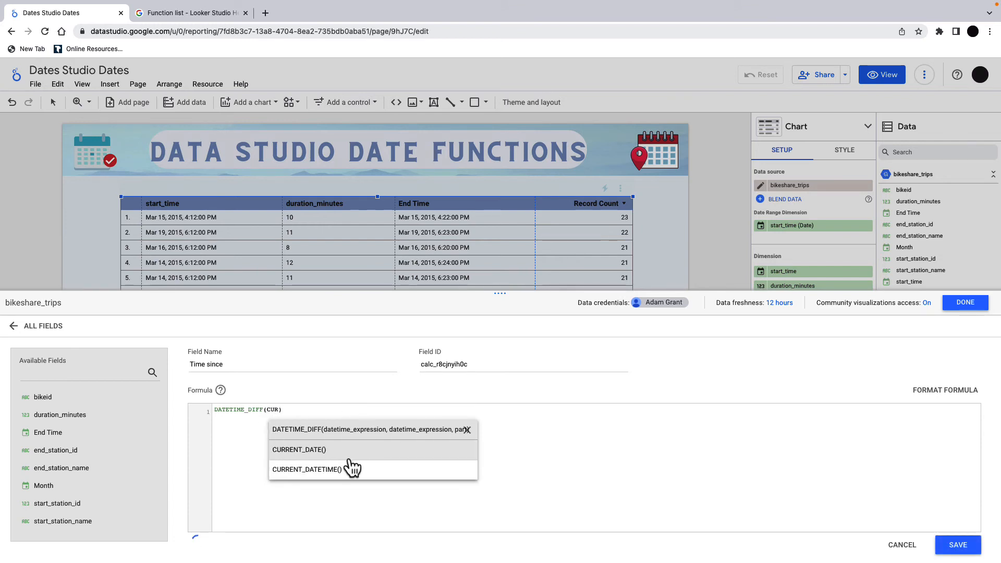
left_click(306, 469)
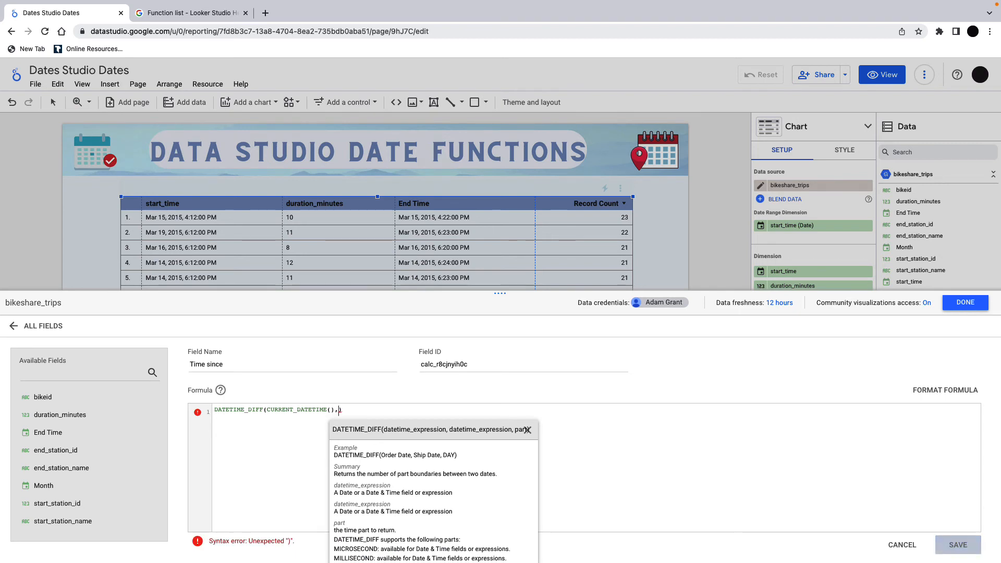
type("END")
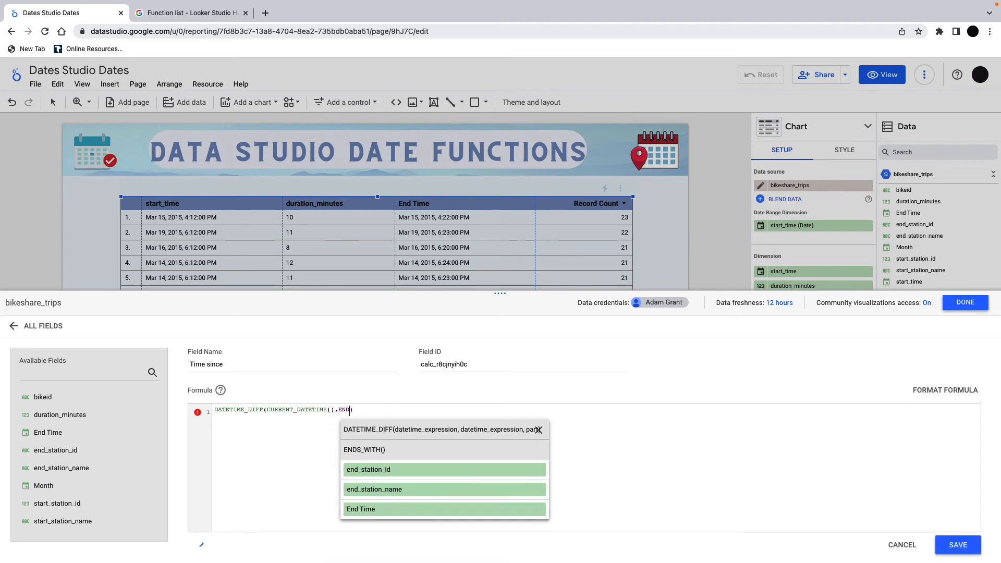
left_click(361, 509)
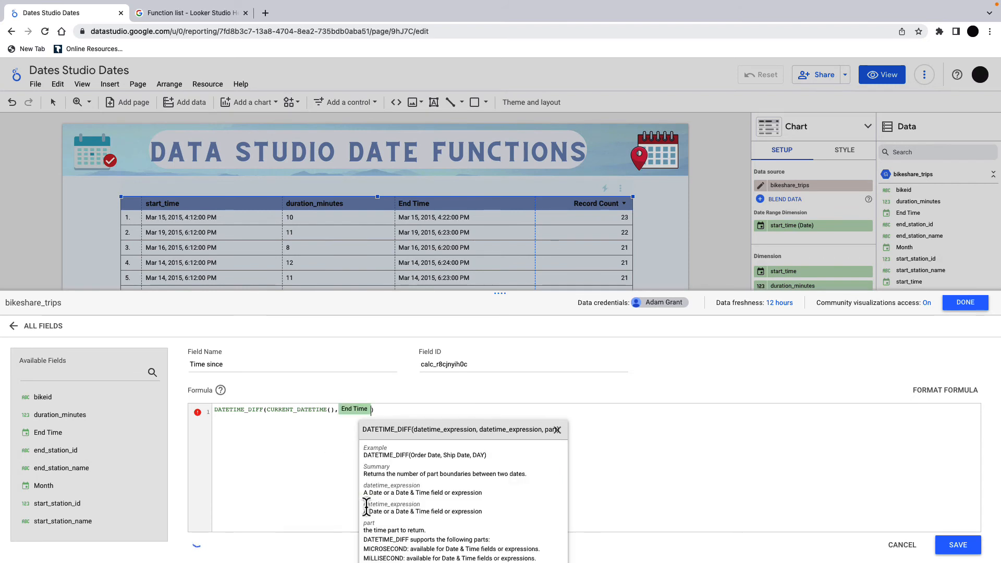
type(",")
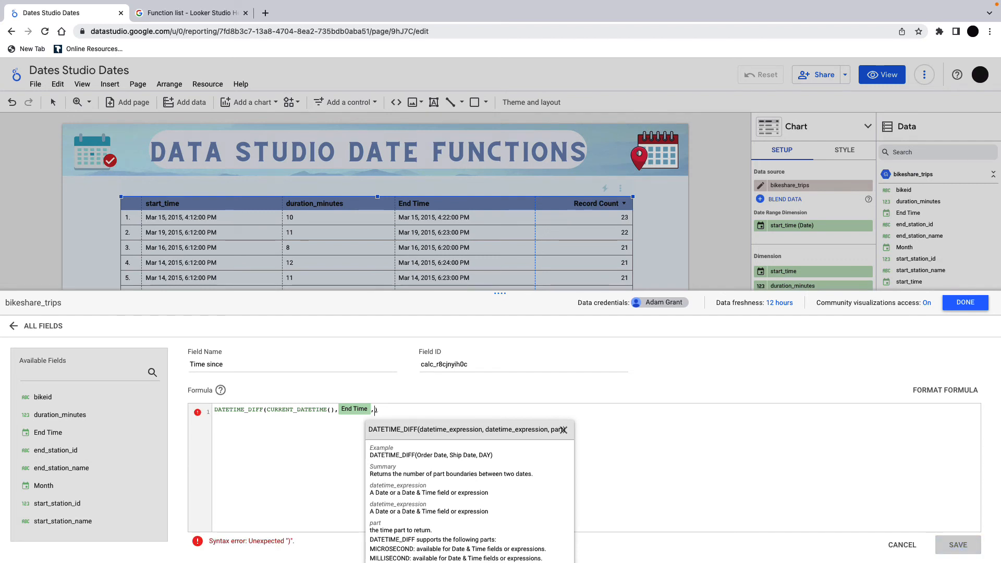
type("hour")
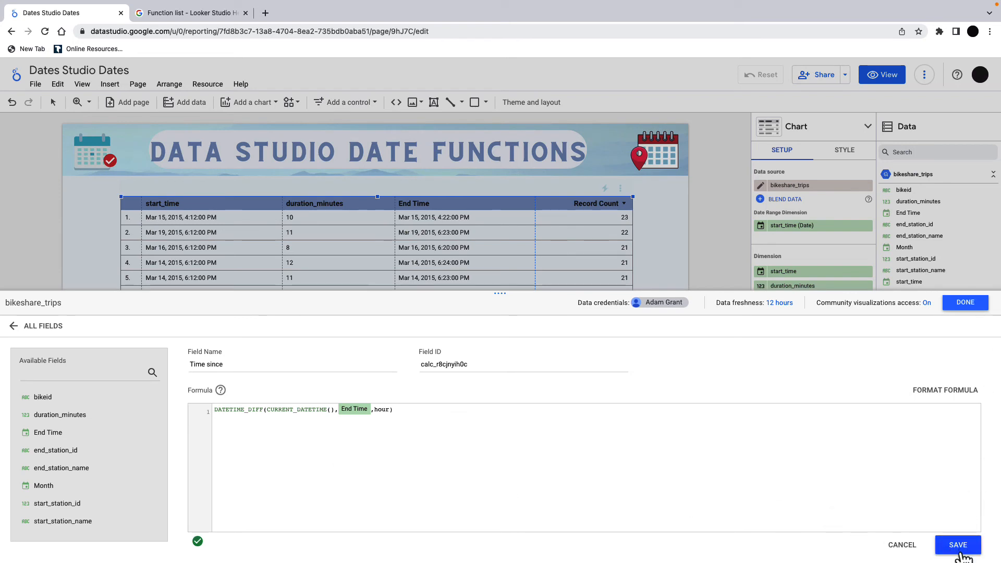
left_click(956, 544)
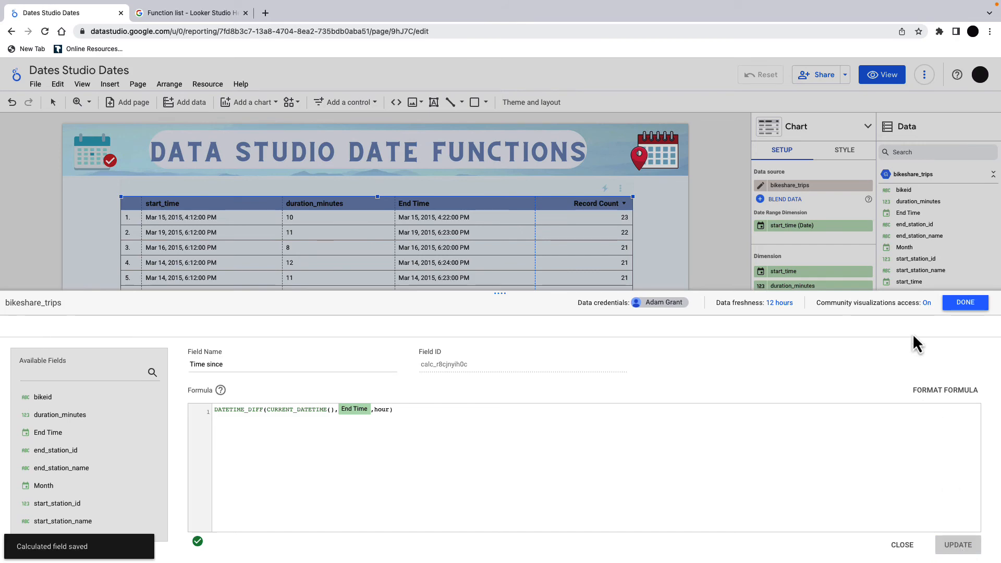
Close the editor and update Time since to DATETIME_DIFF(CURRENT_DATETIME(), End Time, month)
left_click(965, 302)
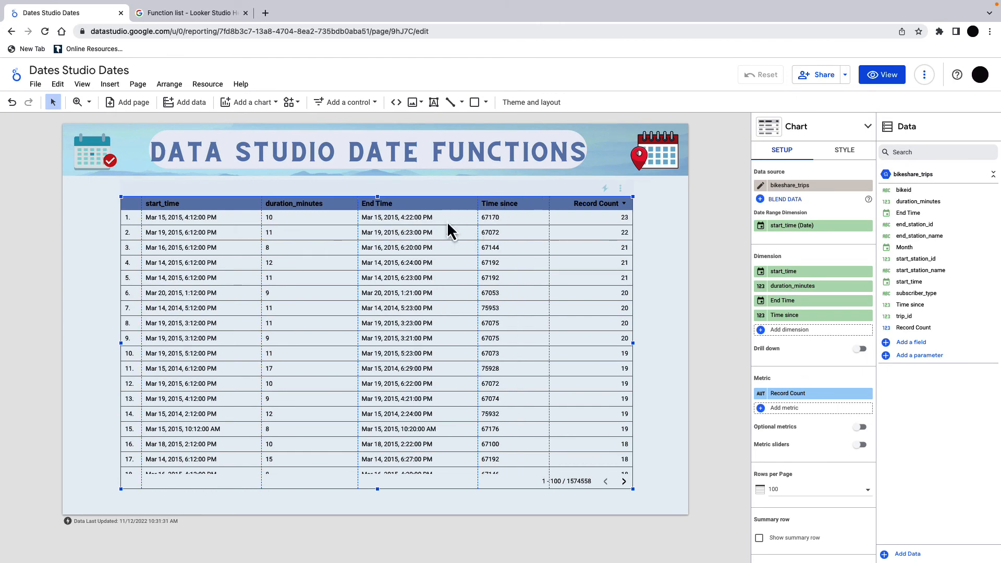
mouse_move(462, 254)
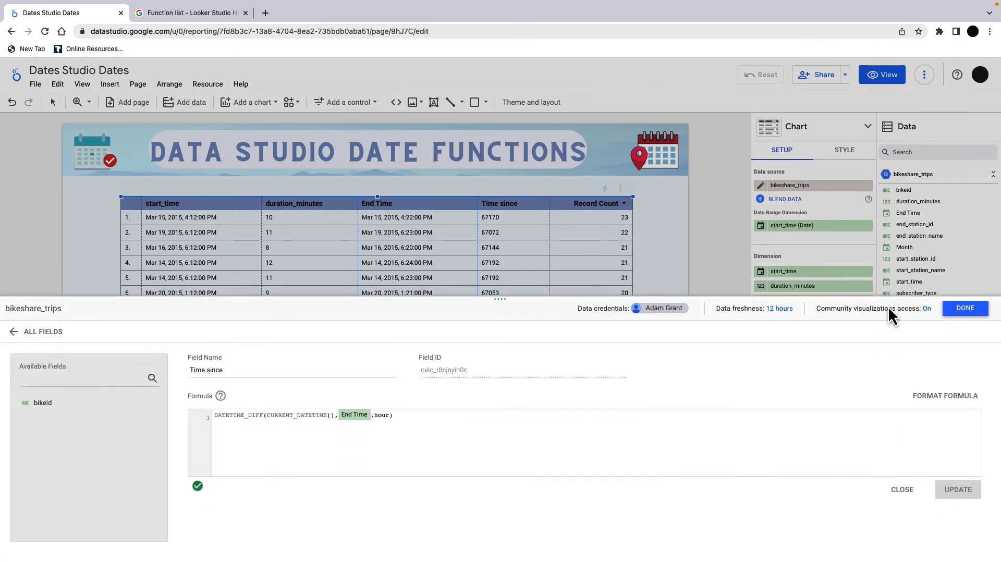
left_click(380, 409)
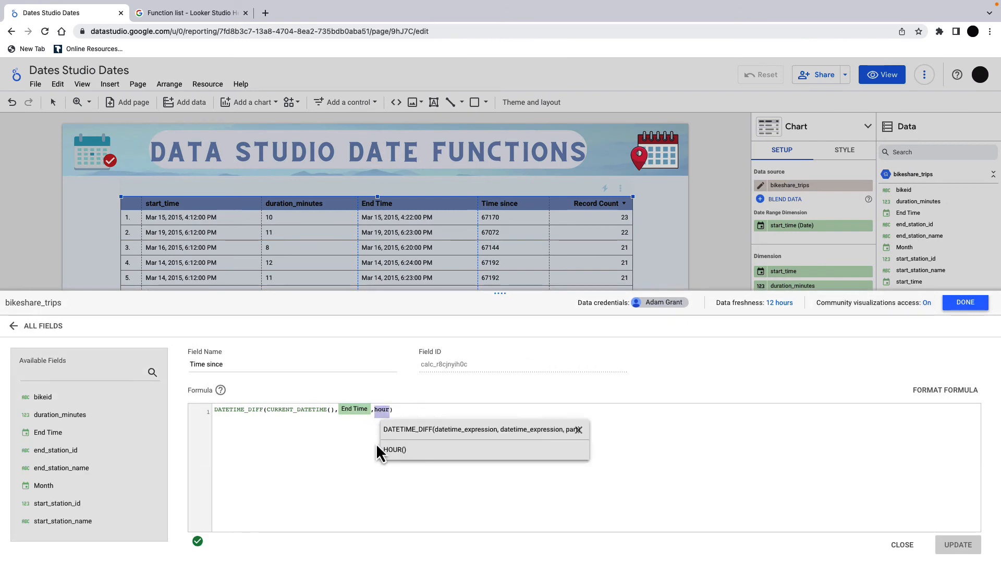
type("month")
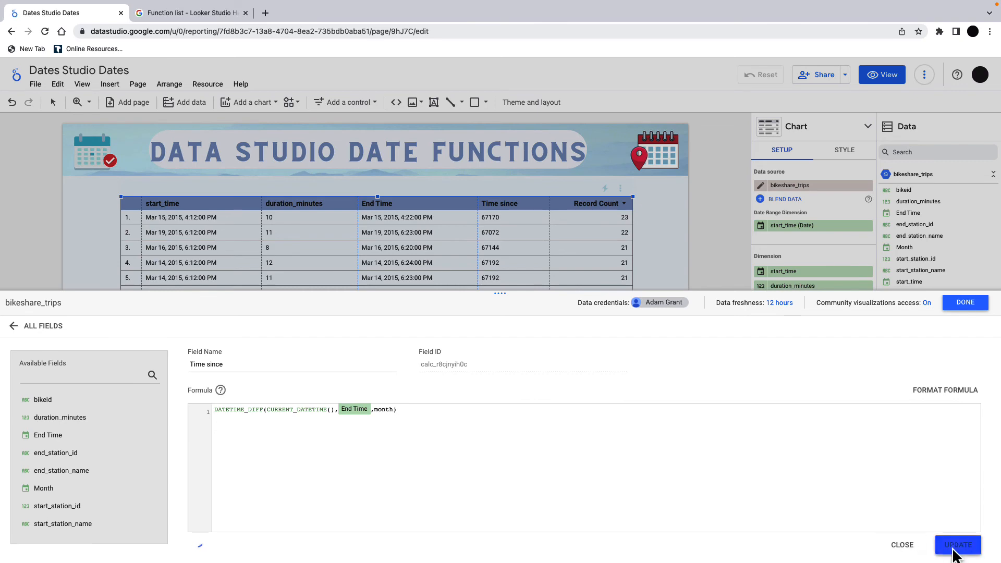
left_click(957, 544)
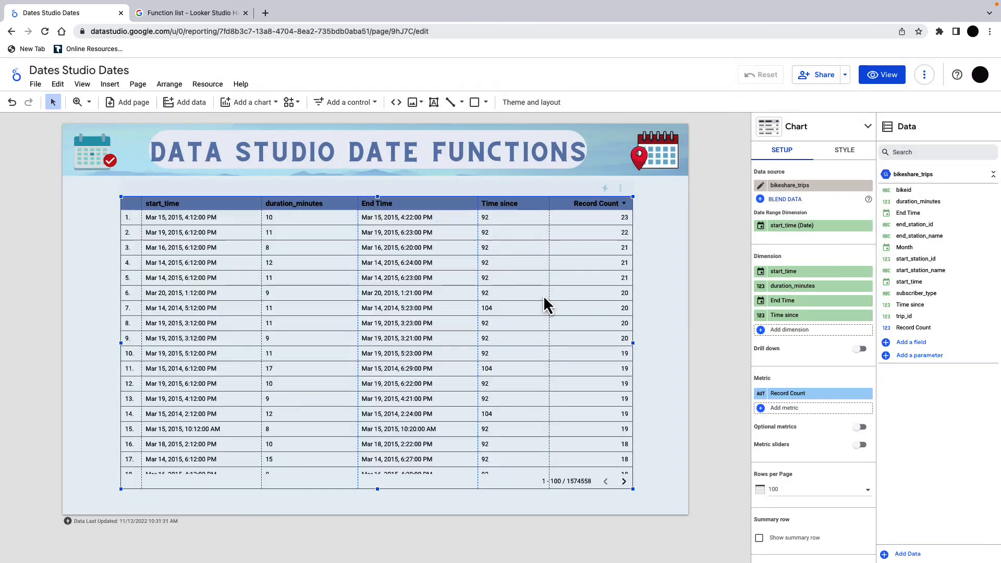
mouse_move(462, 224)
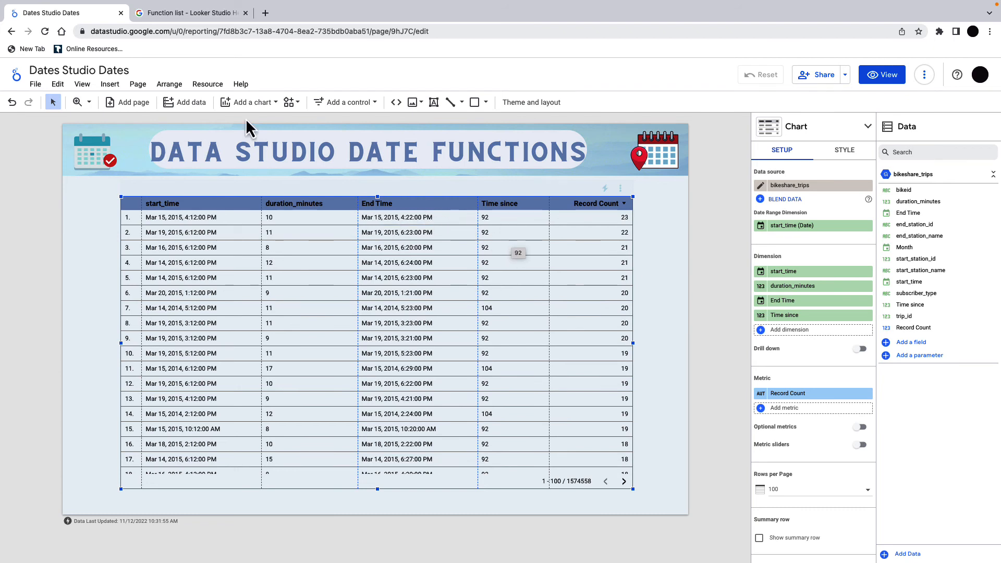
Scroll through the Date functions on the Function list help page, then return to the report tab
left_click(189, 13)
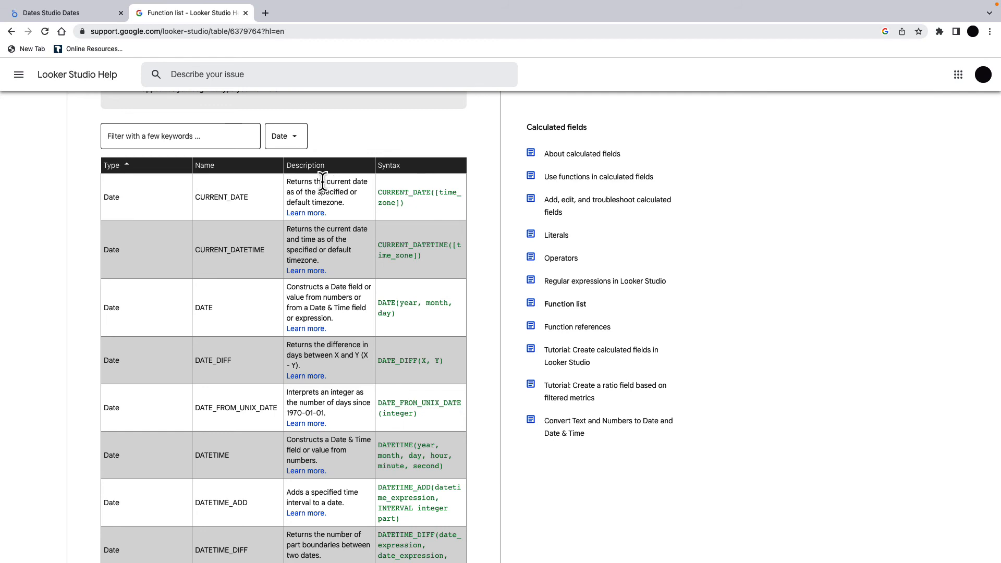
mouse_move(249, 245)
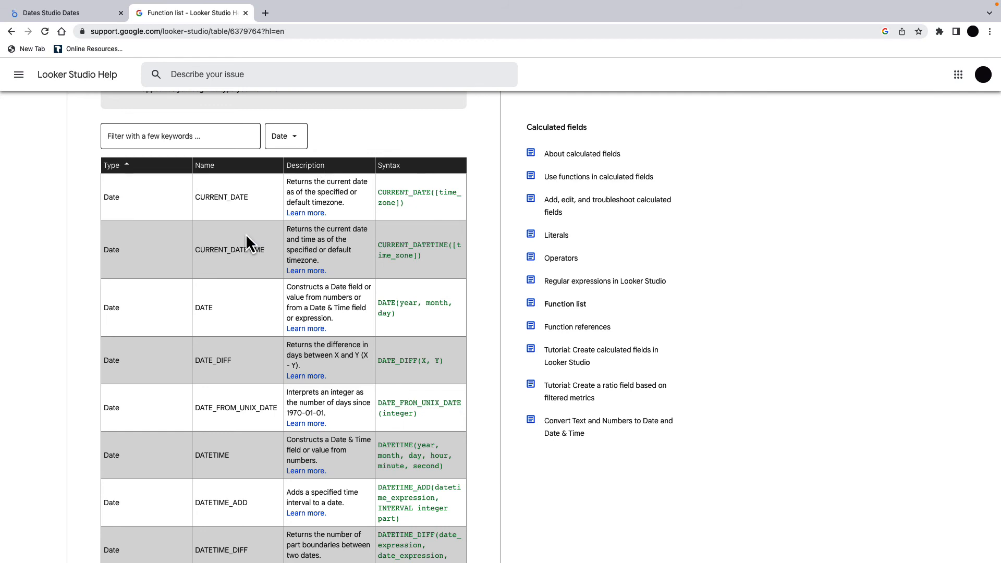
scroll("down", 3)
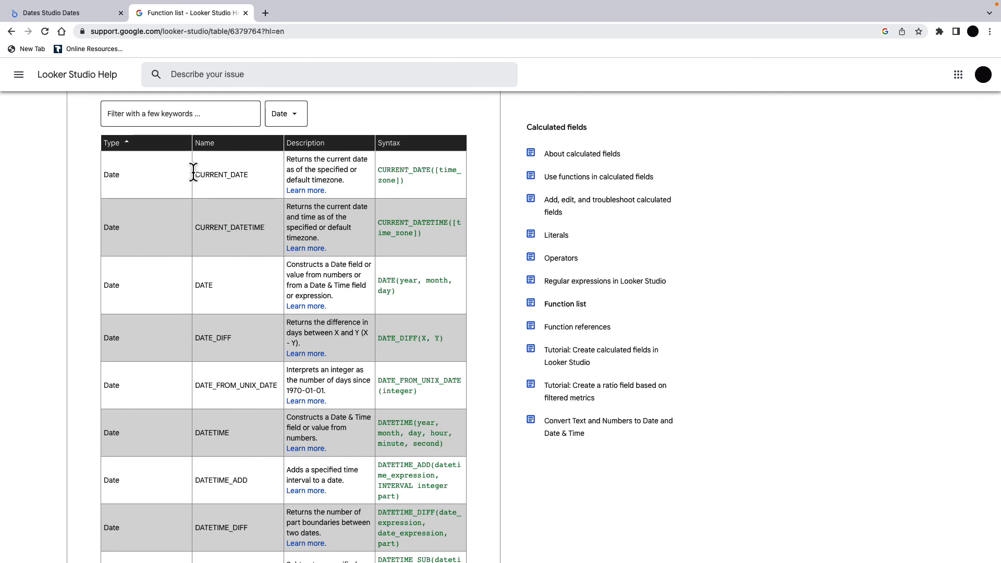
scroll("down", 3)
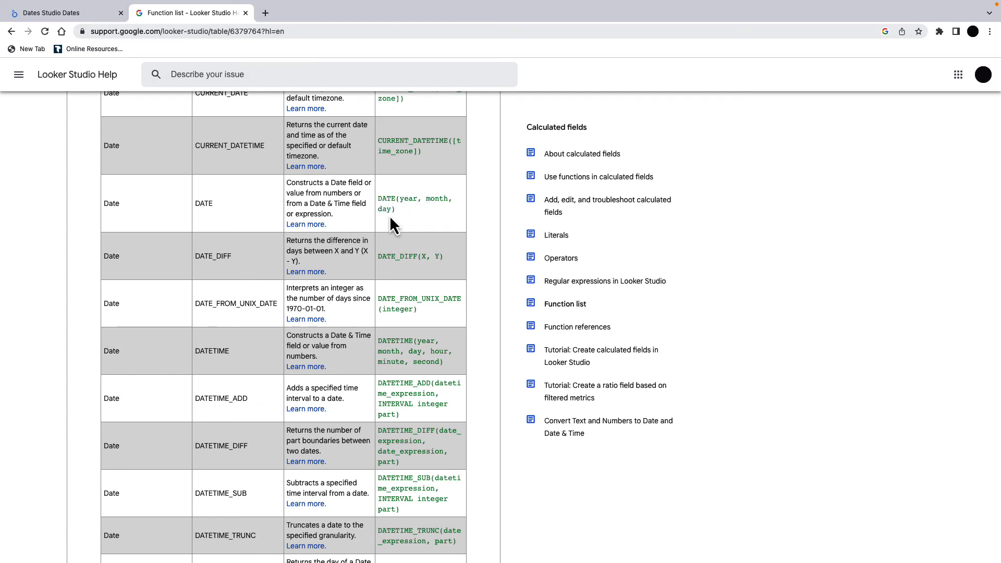
scroll("down", 3)
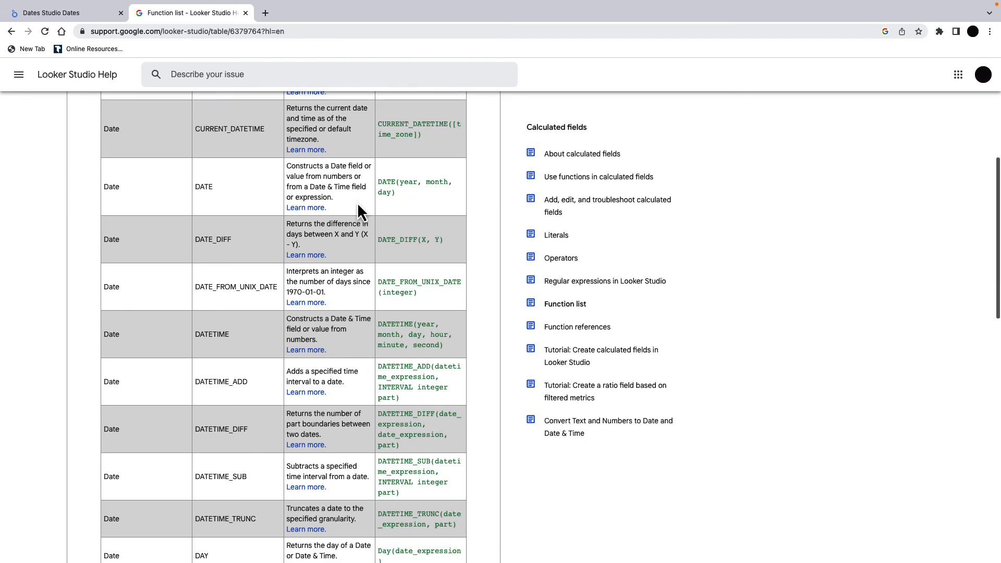
scroll("down", 3)
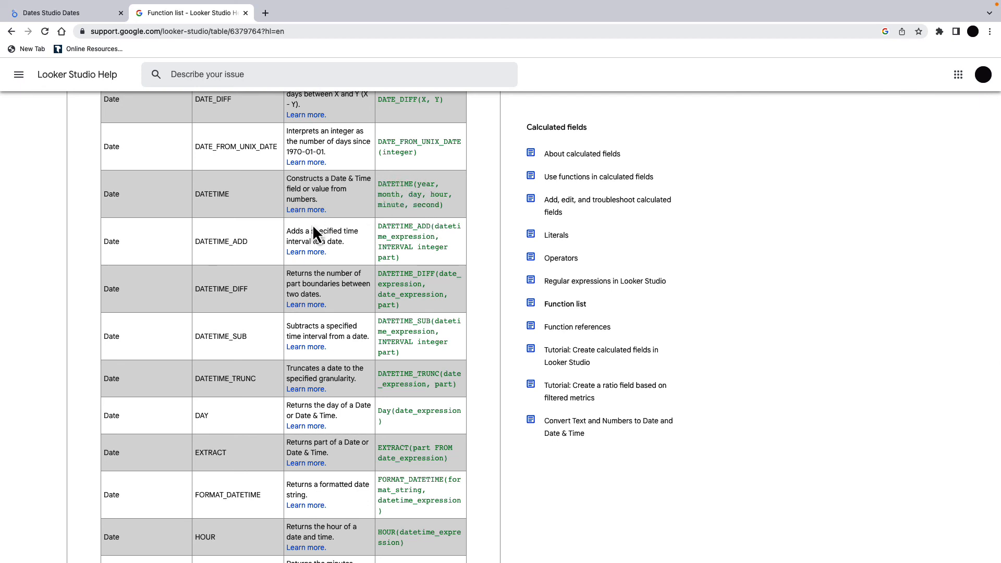
mouse_move(220, 333)
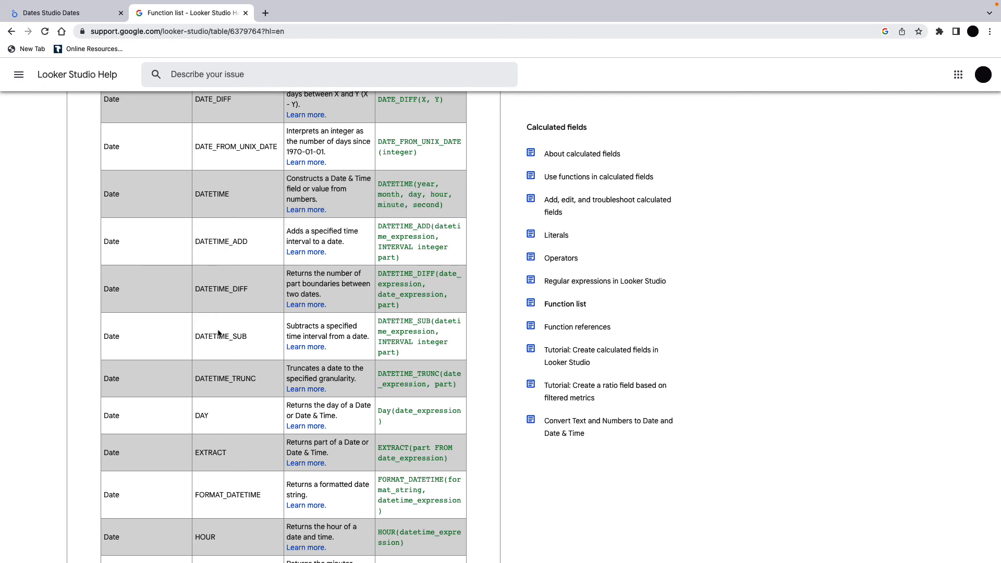
mouse_move(242, 336)
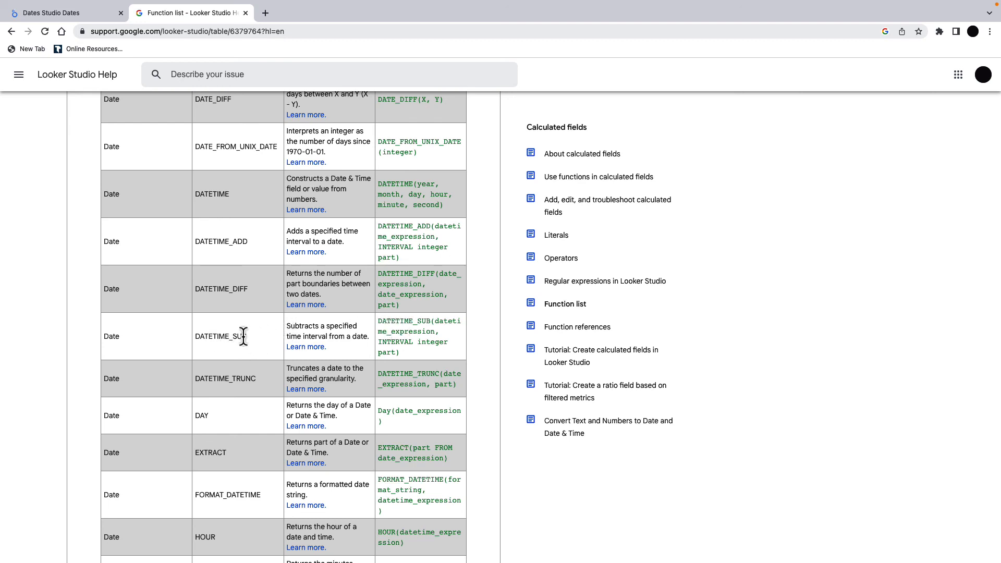
scroll("down", 3)
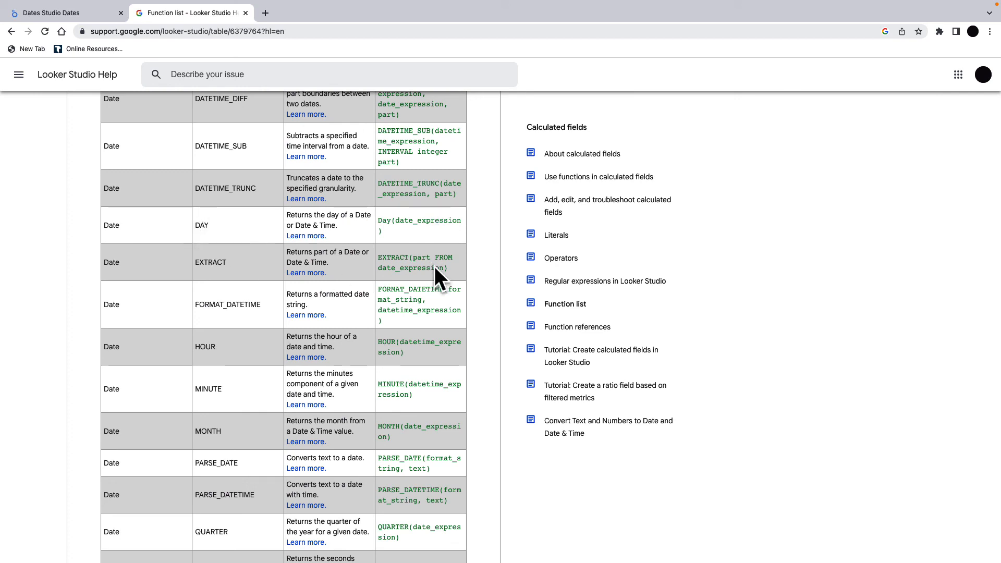
scroll("down", 3)
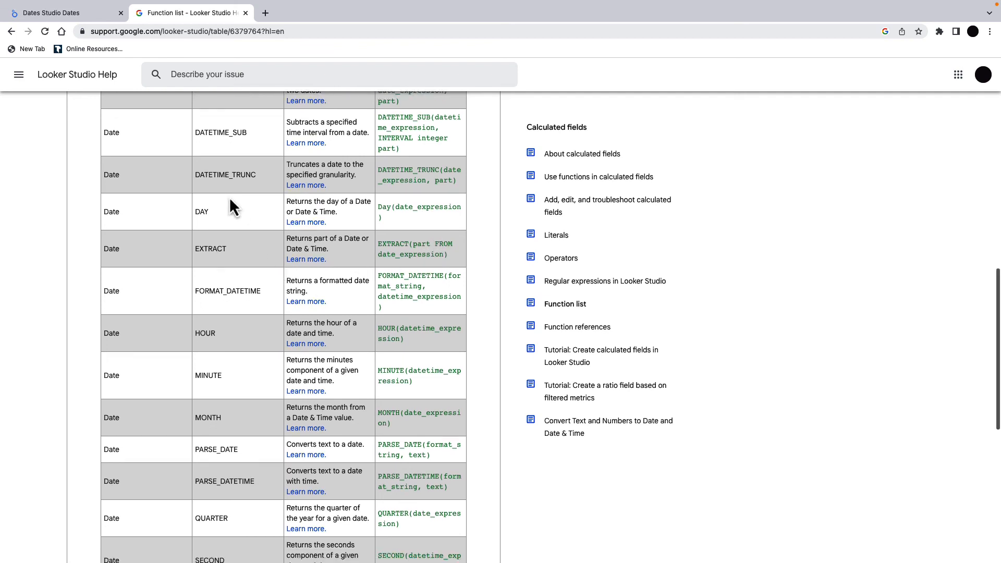
scroll("down", 3)
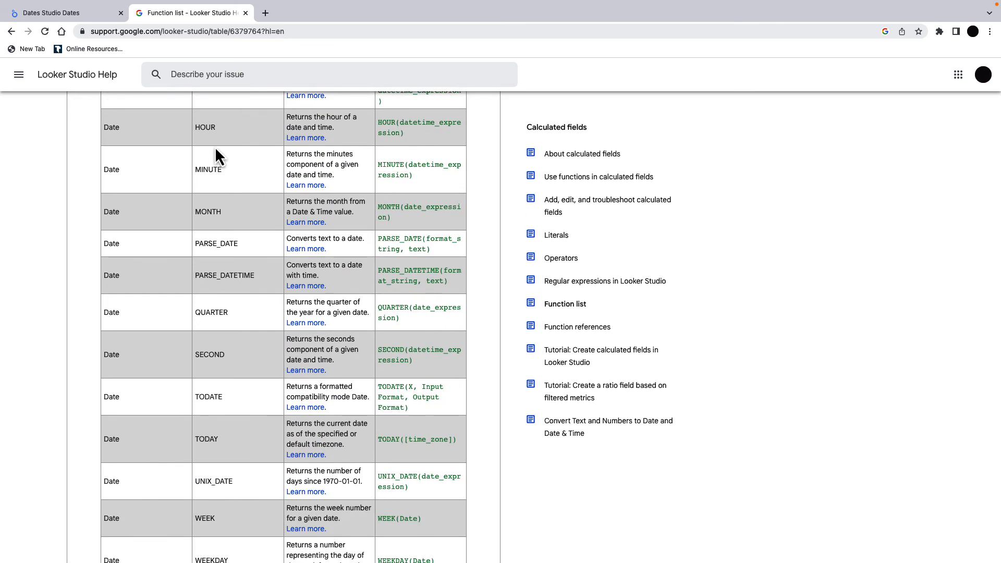
scroll("down", 3)
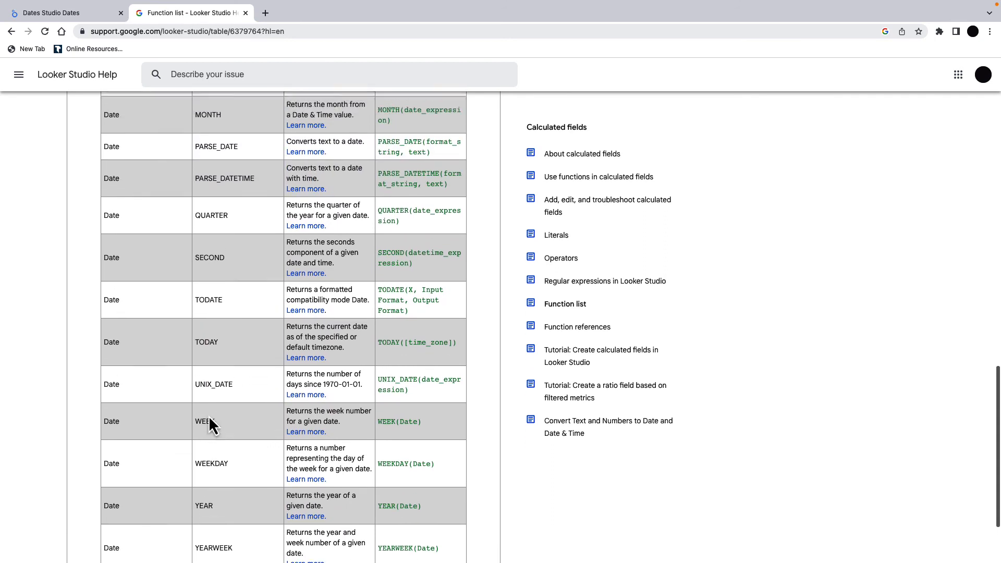
scroll("up", 3)
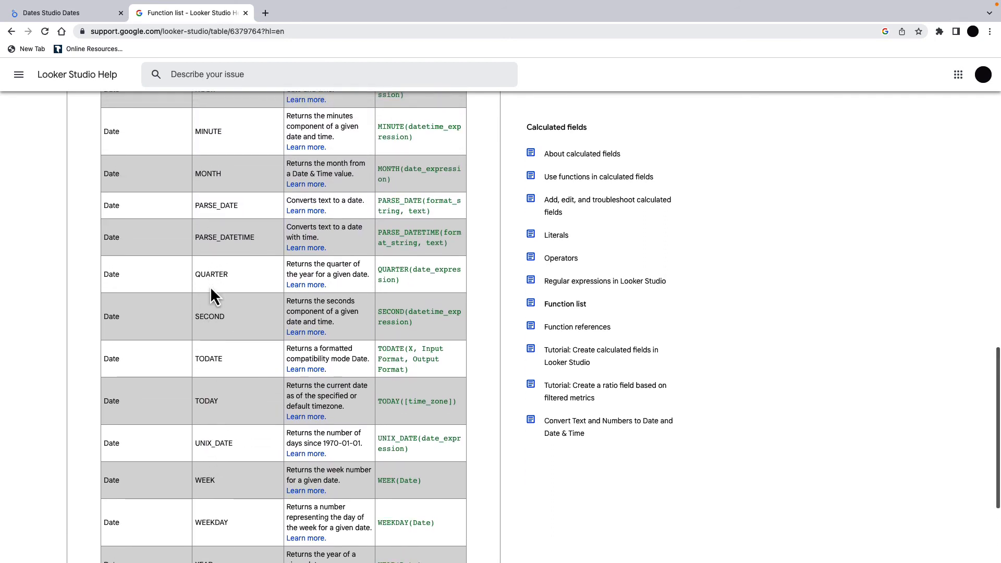
mouse_move(264, 210)
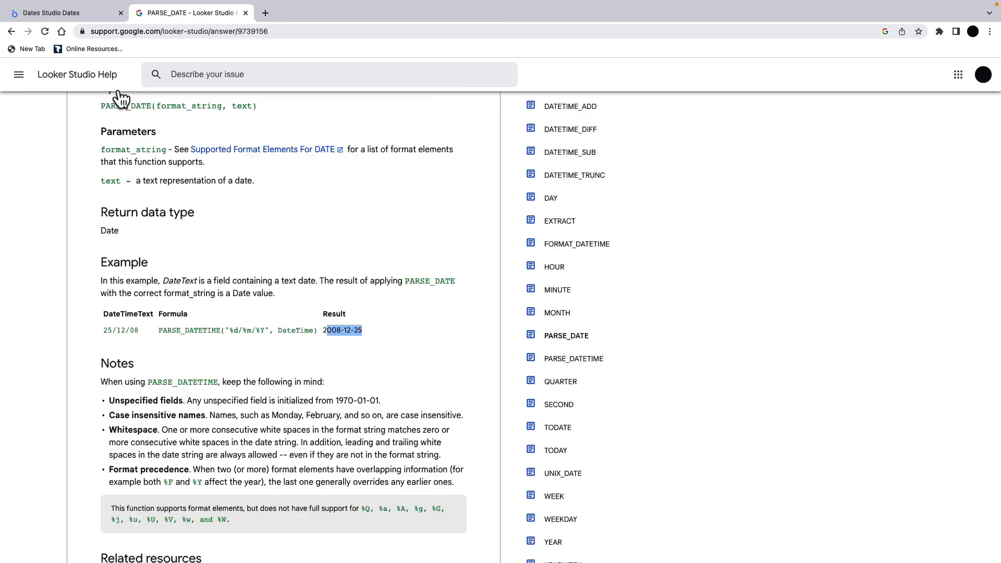
left_click(63, 12)
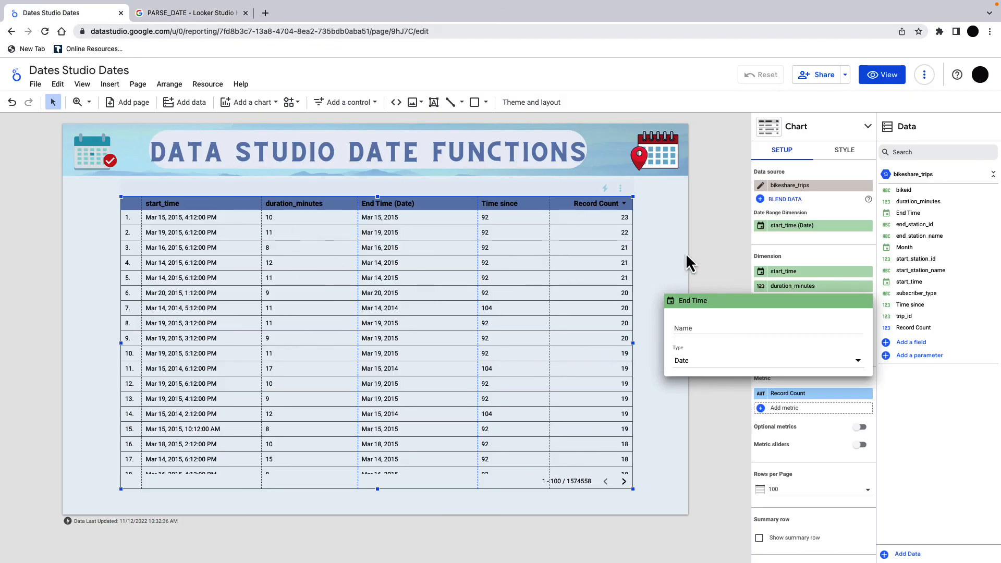